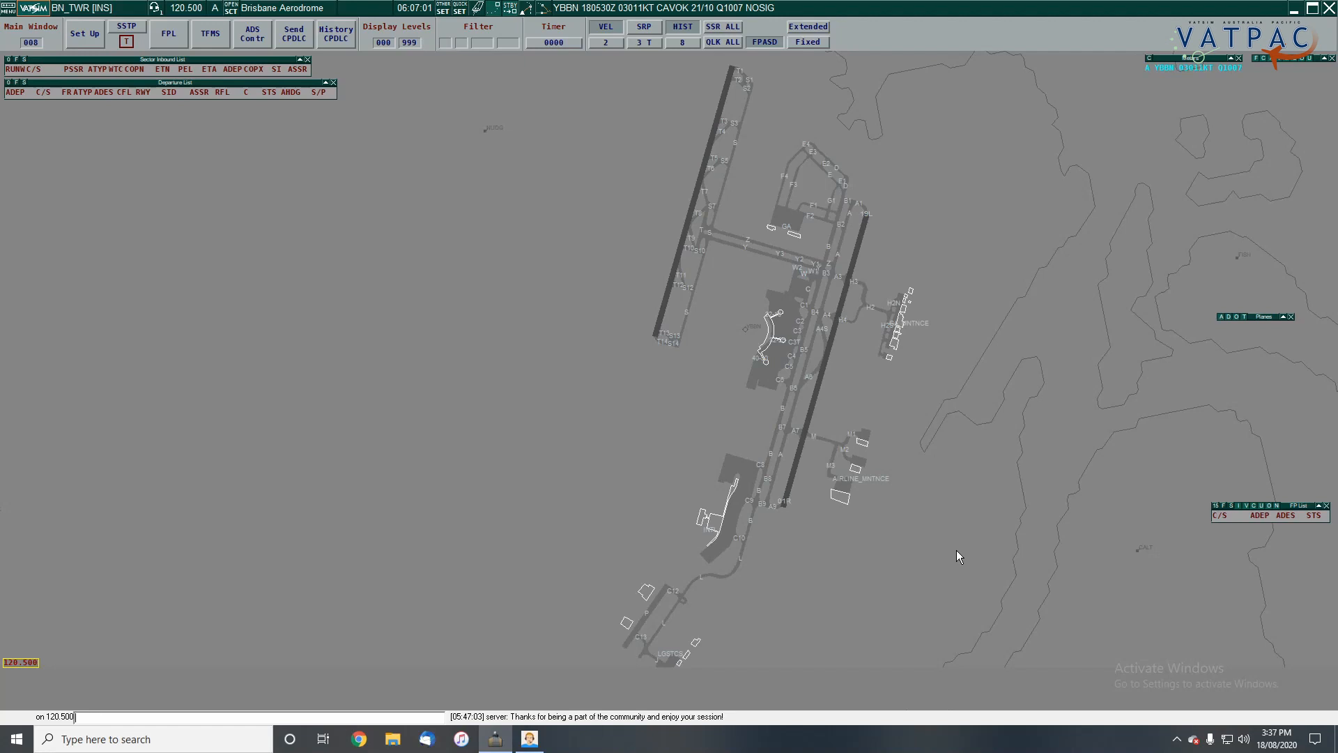
pyautogui.moveTo(285, 277)
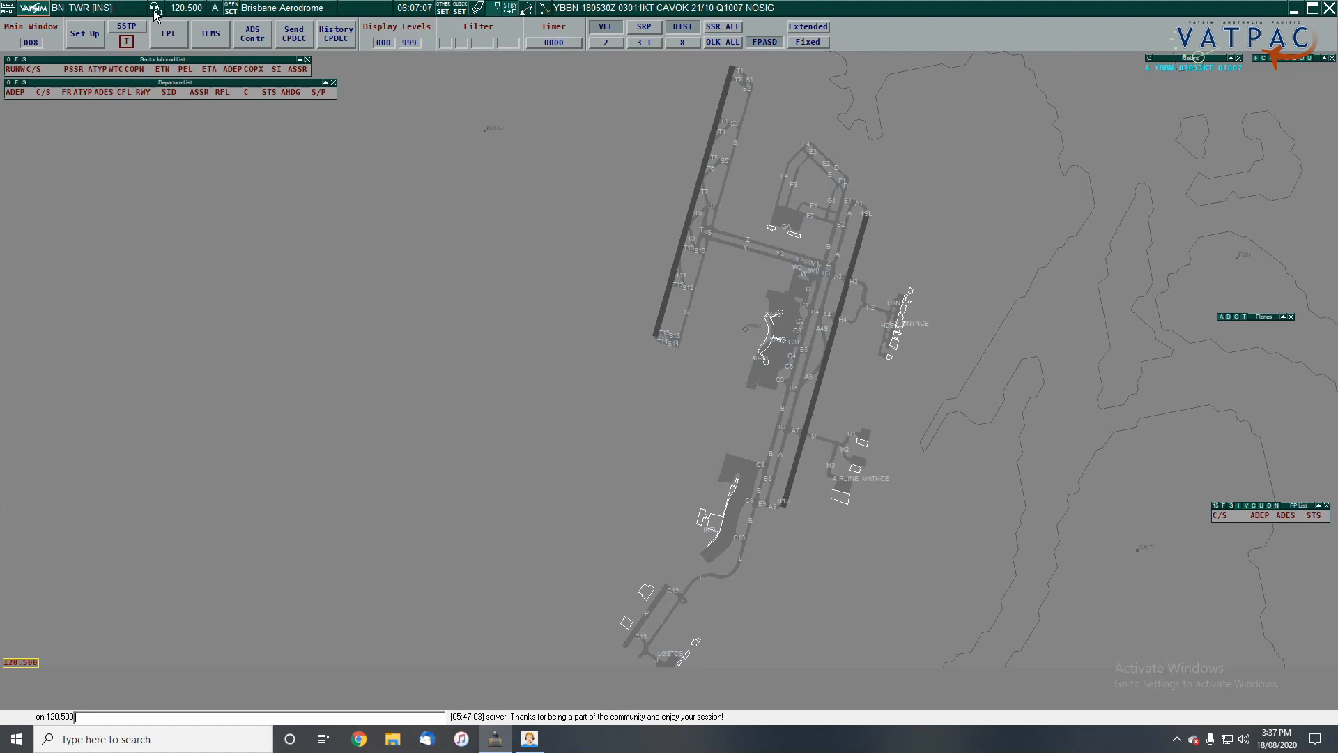
# Flag Brisbane ATIS 125.500 as an ATIS channel in voice communication setup and close it.
pyautogui.click(154, 9)
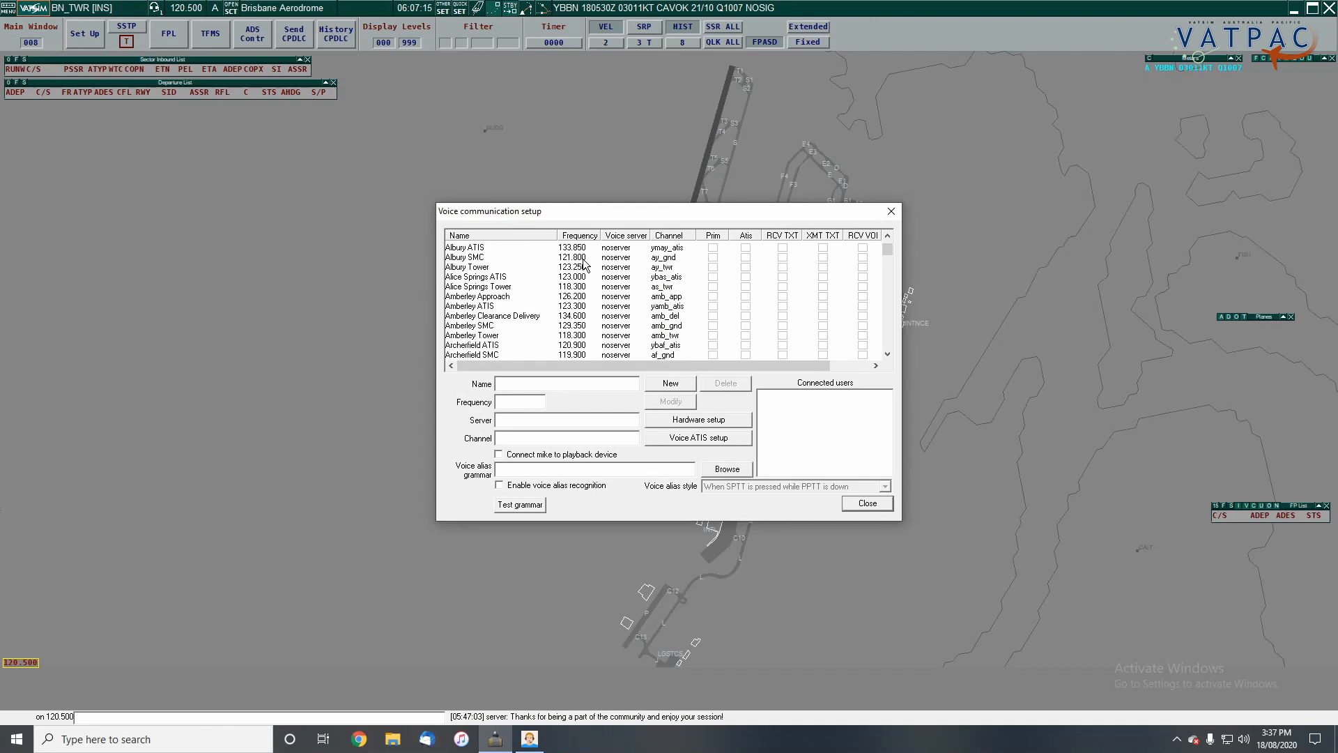
pyautogui.scroll(-3)
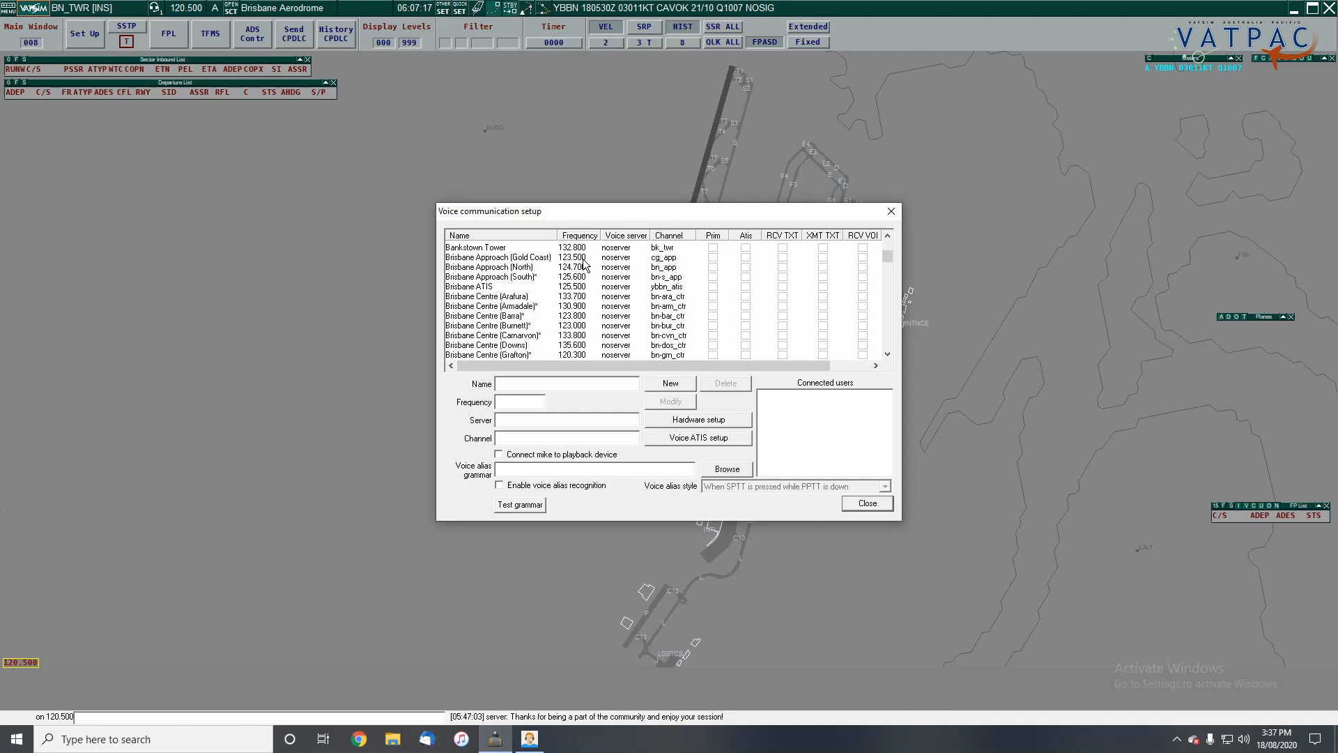
pyautogui.click(469, 286)
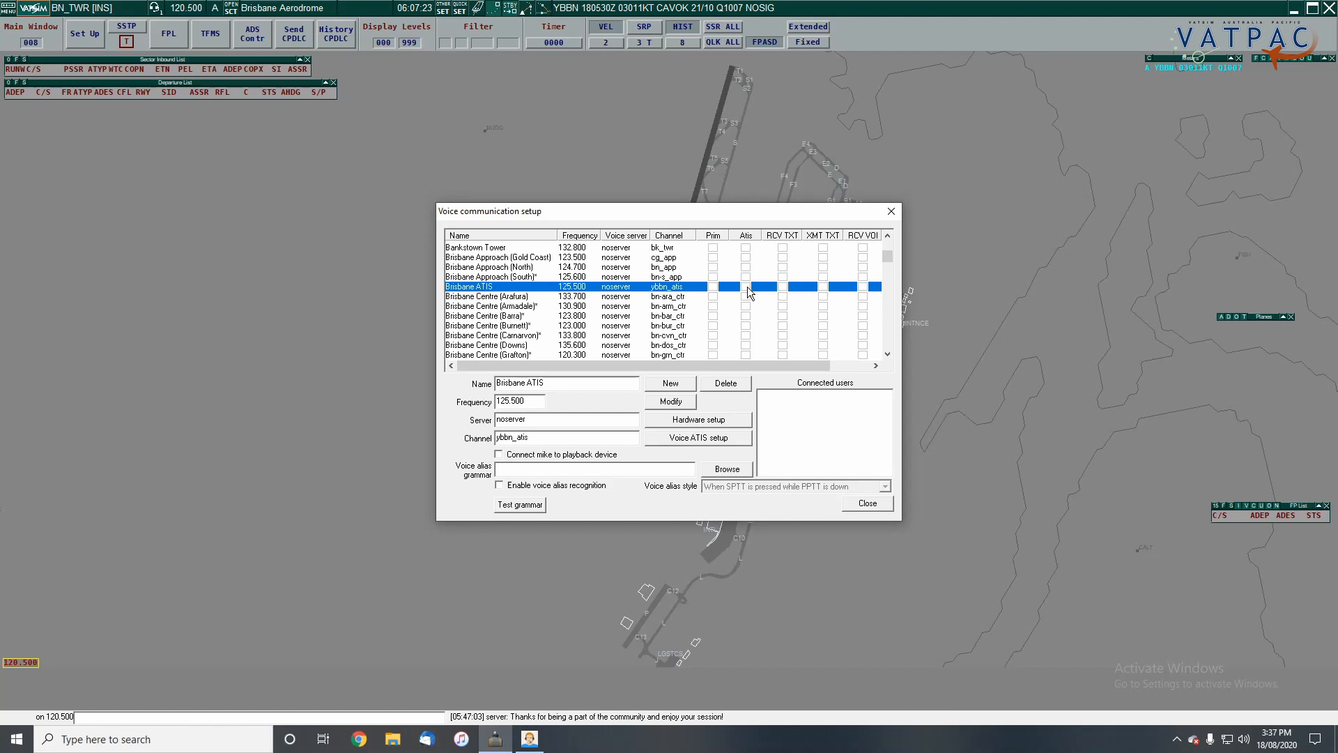
pyautogui.click(745, 286)
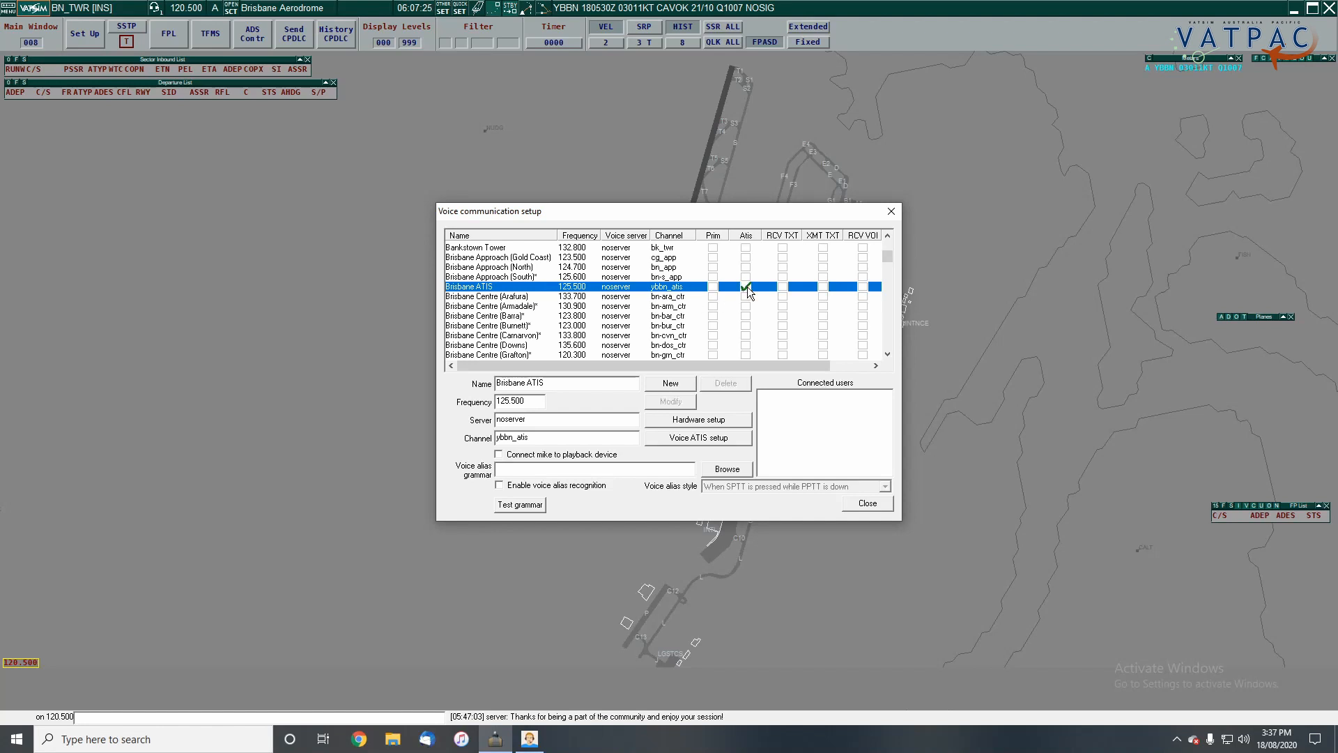
pyautogui.click(745, 286)
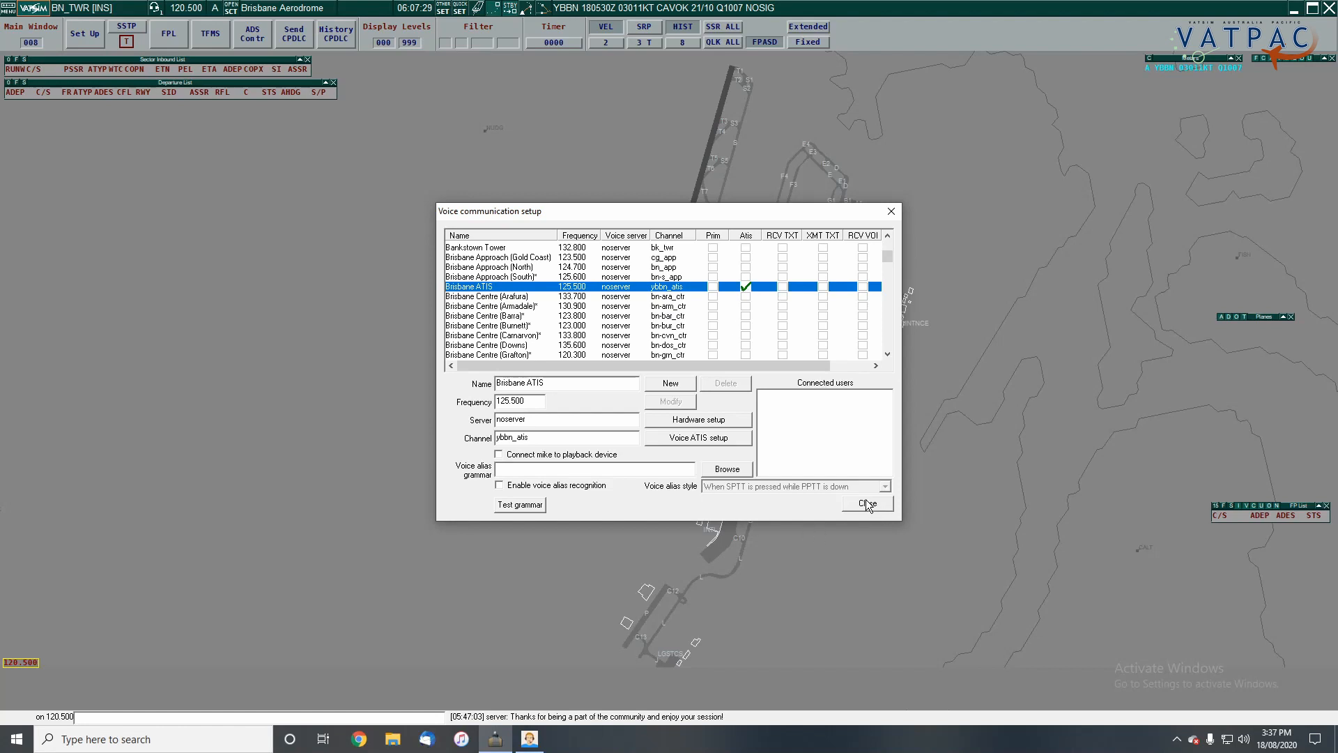
pyautogui.click(864, 503)
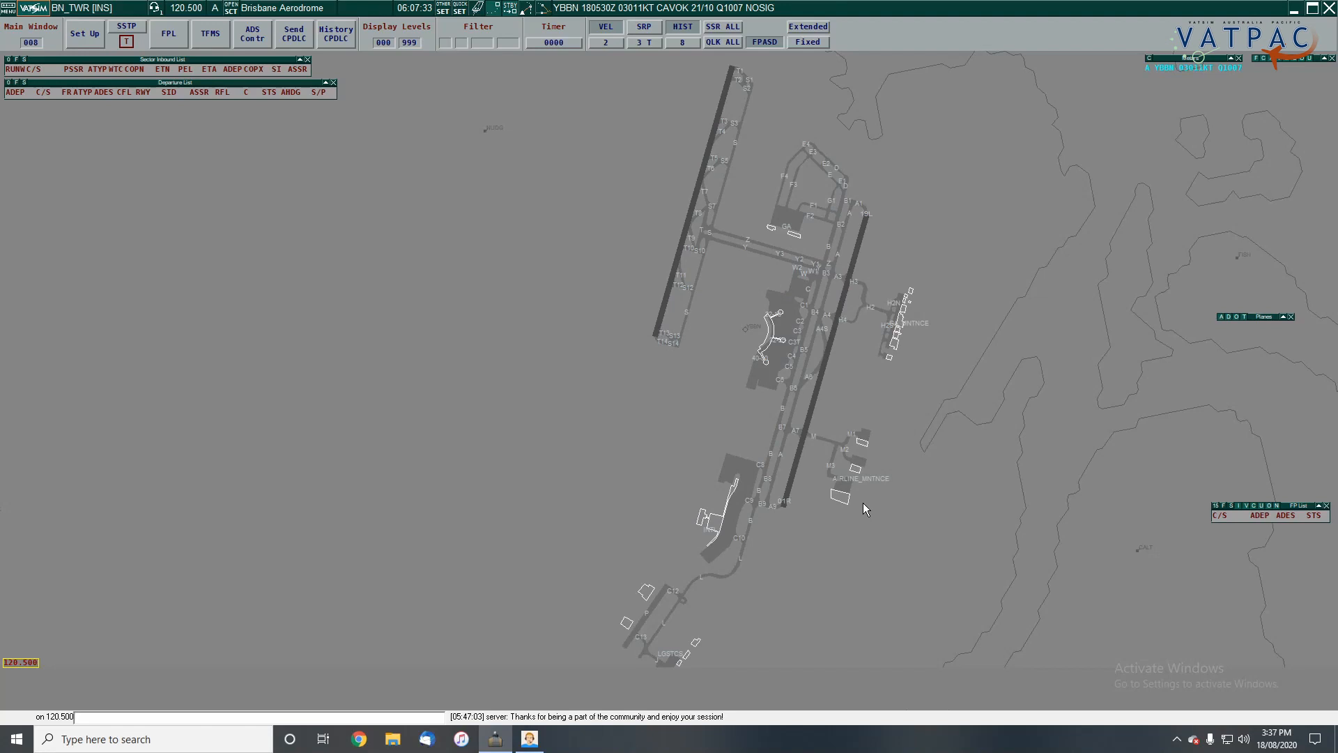
pyautogui.moveTo(833, 537)
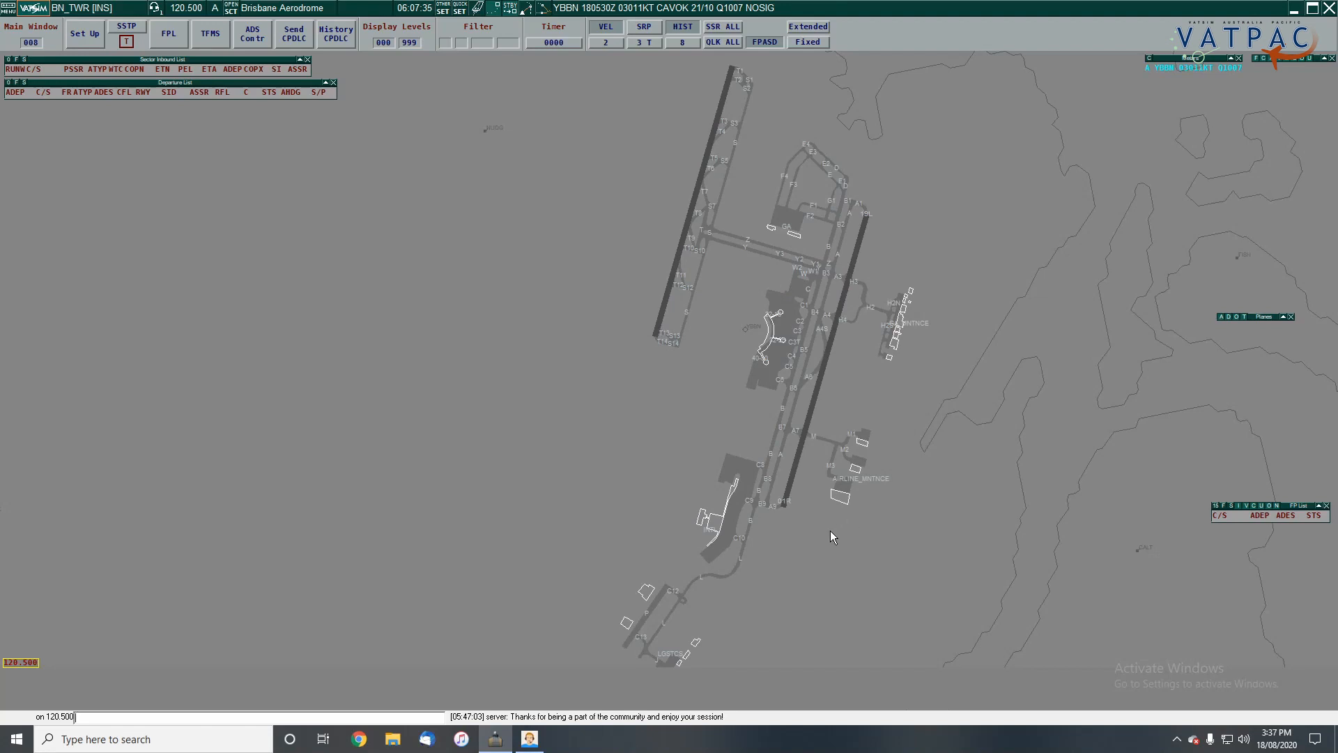
pyautogui.moveTo(401, 464)
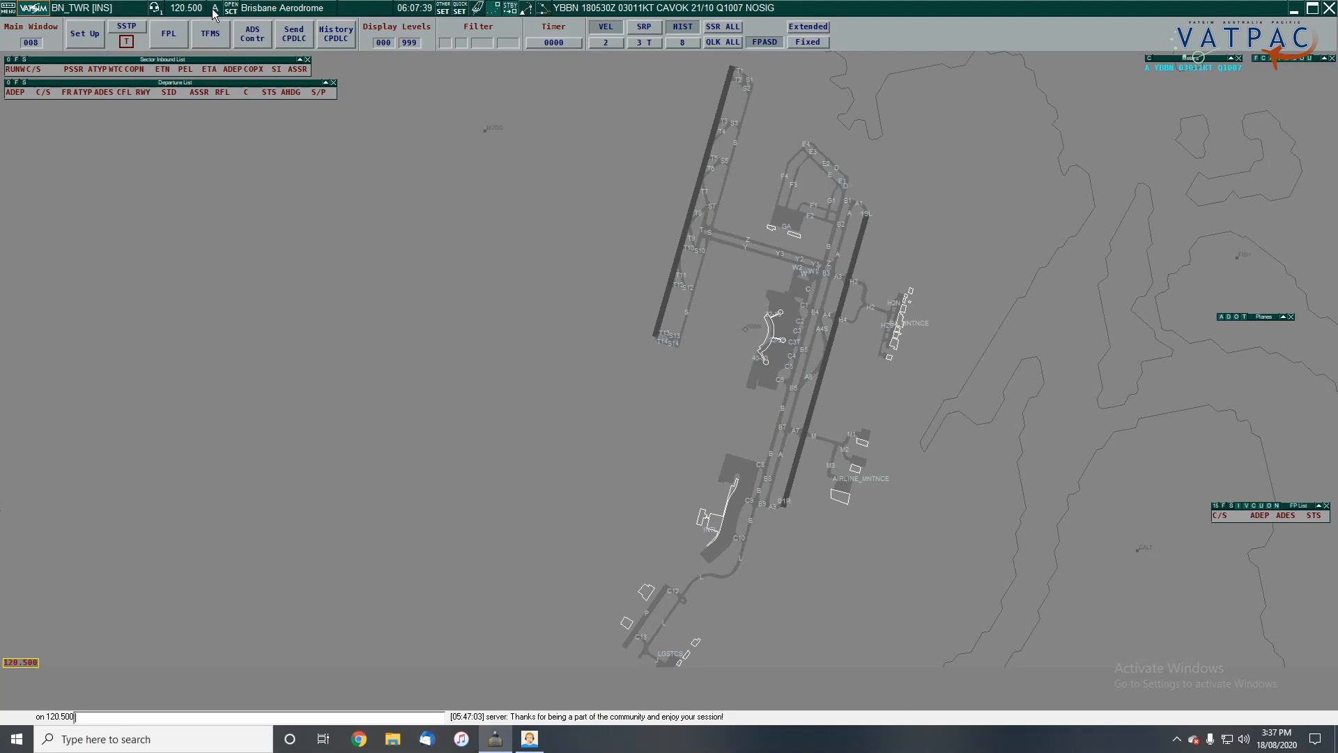
# Enter the Brisbane information A text for YBBN in Voice ATIS Setup and connect it to VATSIM.
pyautogui.click(216, 9)
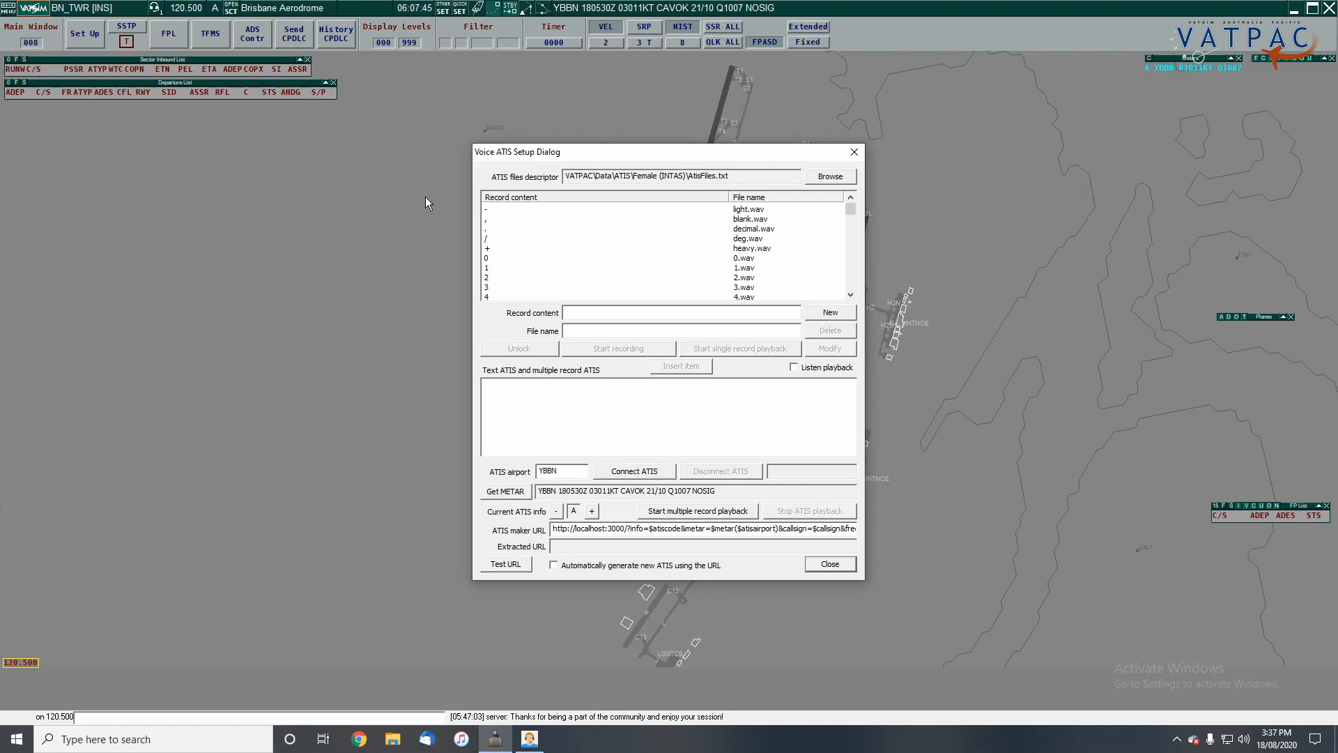
pyautogui.moveTo(379, 252)
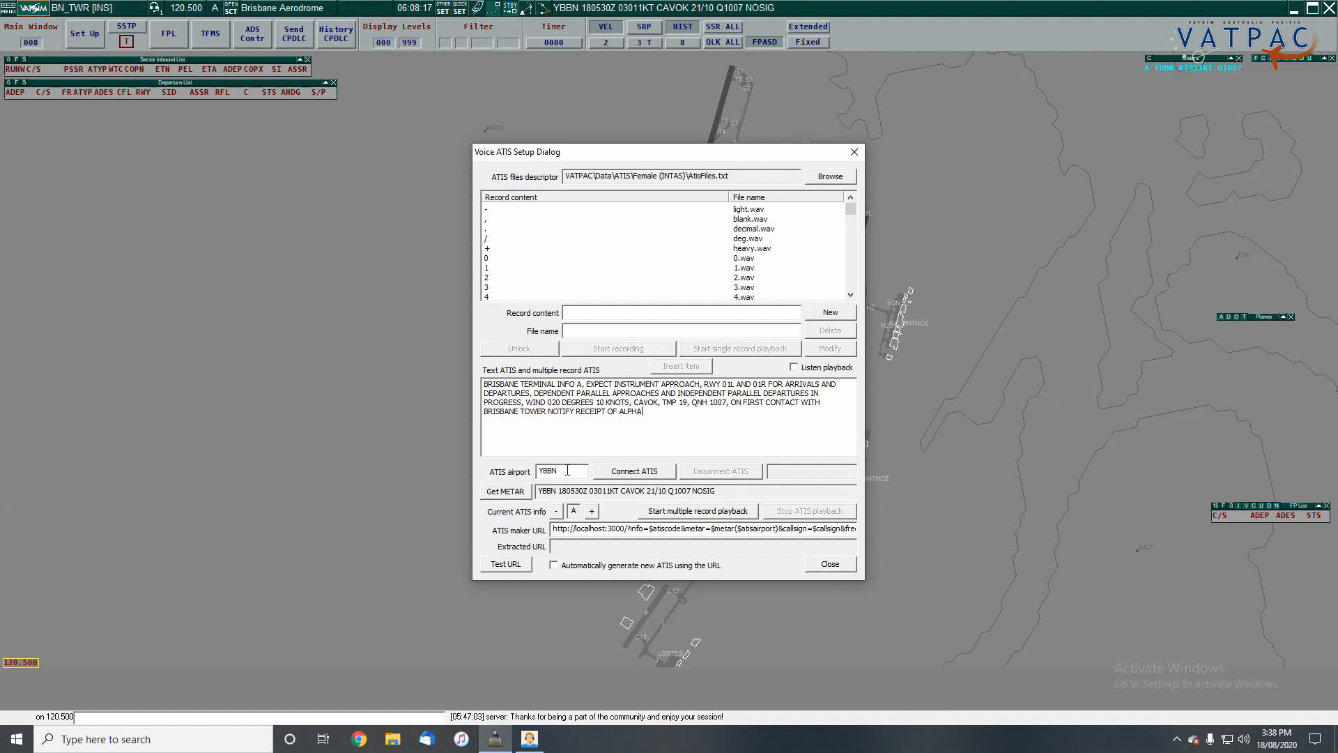
pyautogui.doubleClick(547, 470)
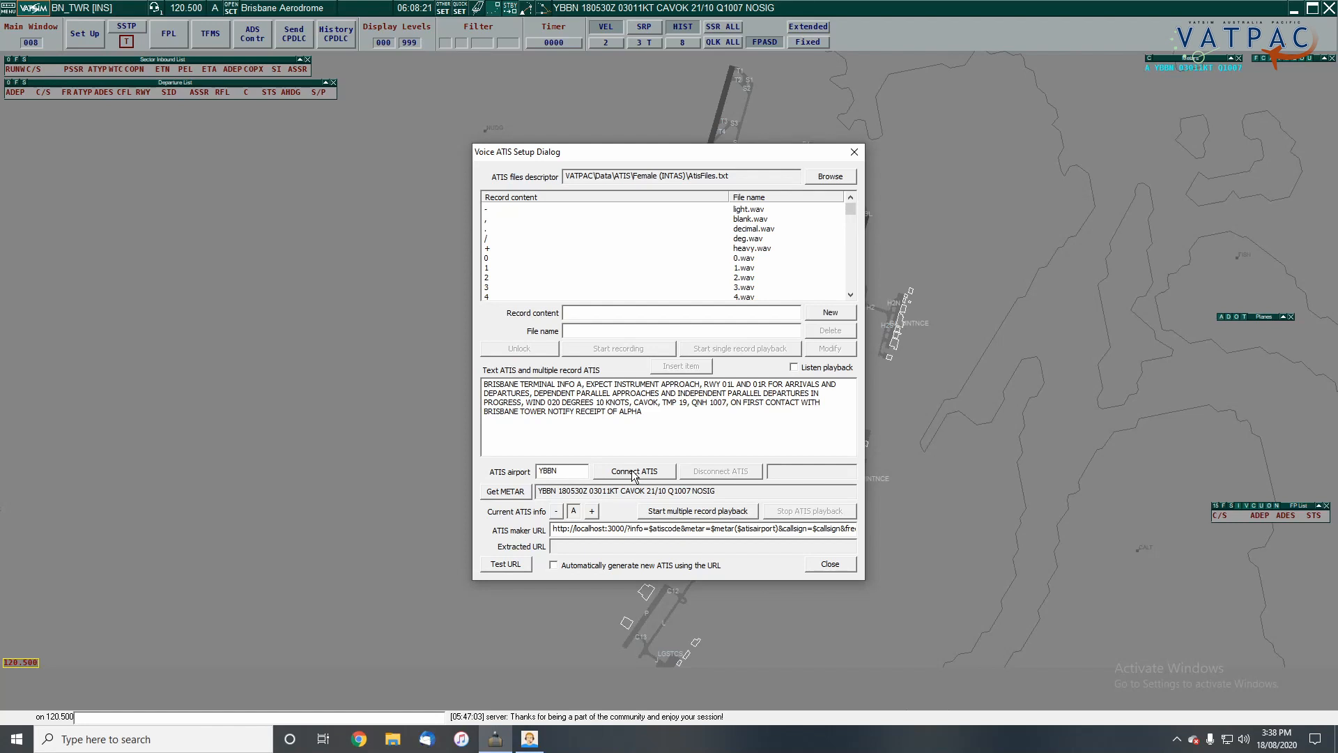
pyautogui.click(634, 470)
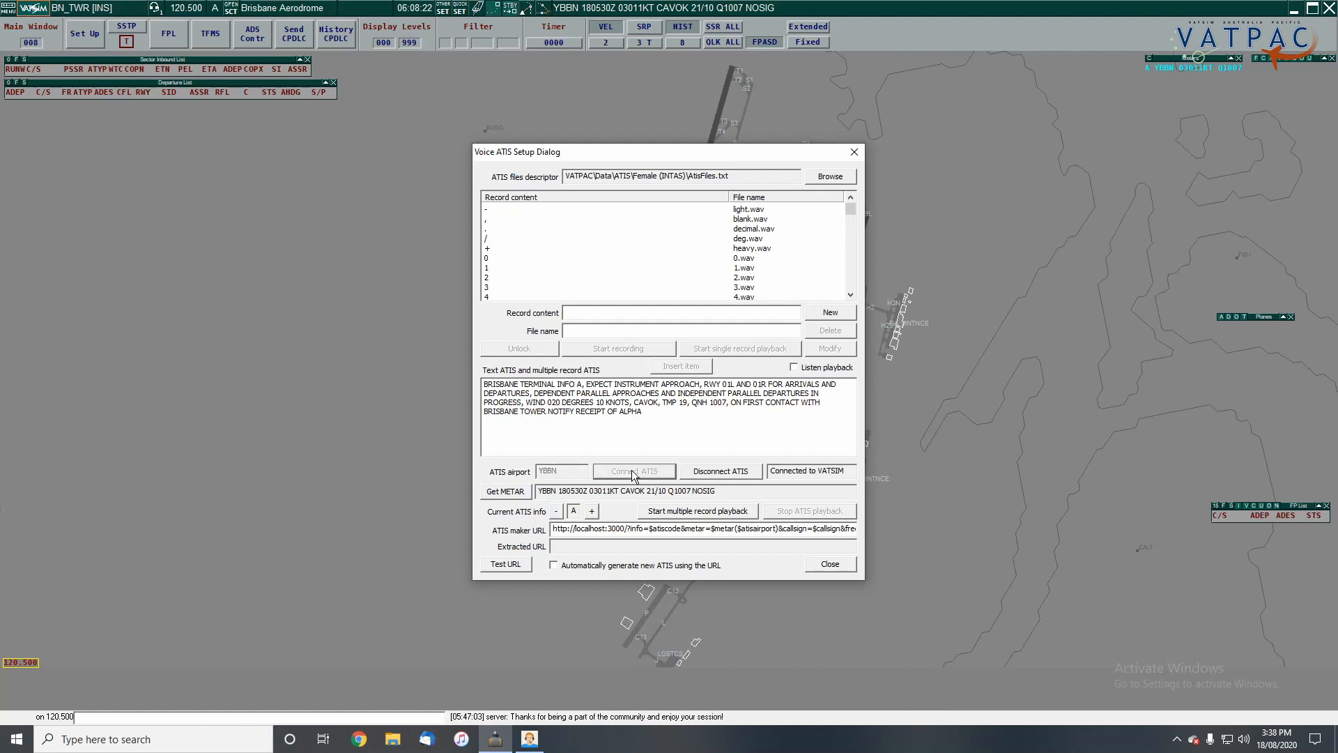
pyautogui.moveTo(676, 475)
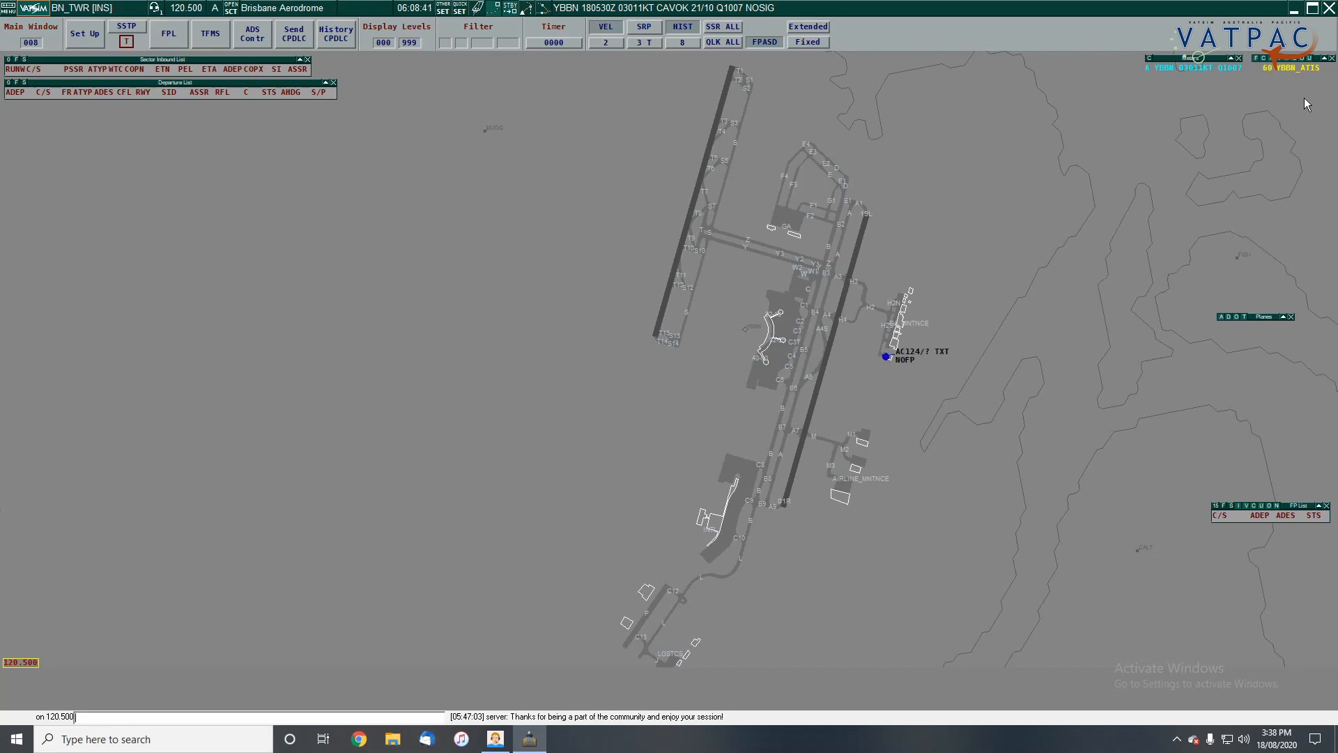
pyautogui.moveTo(658, 312)
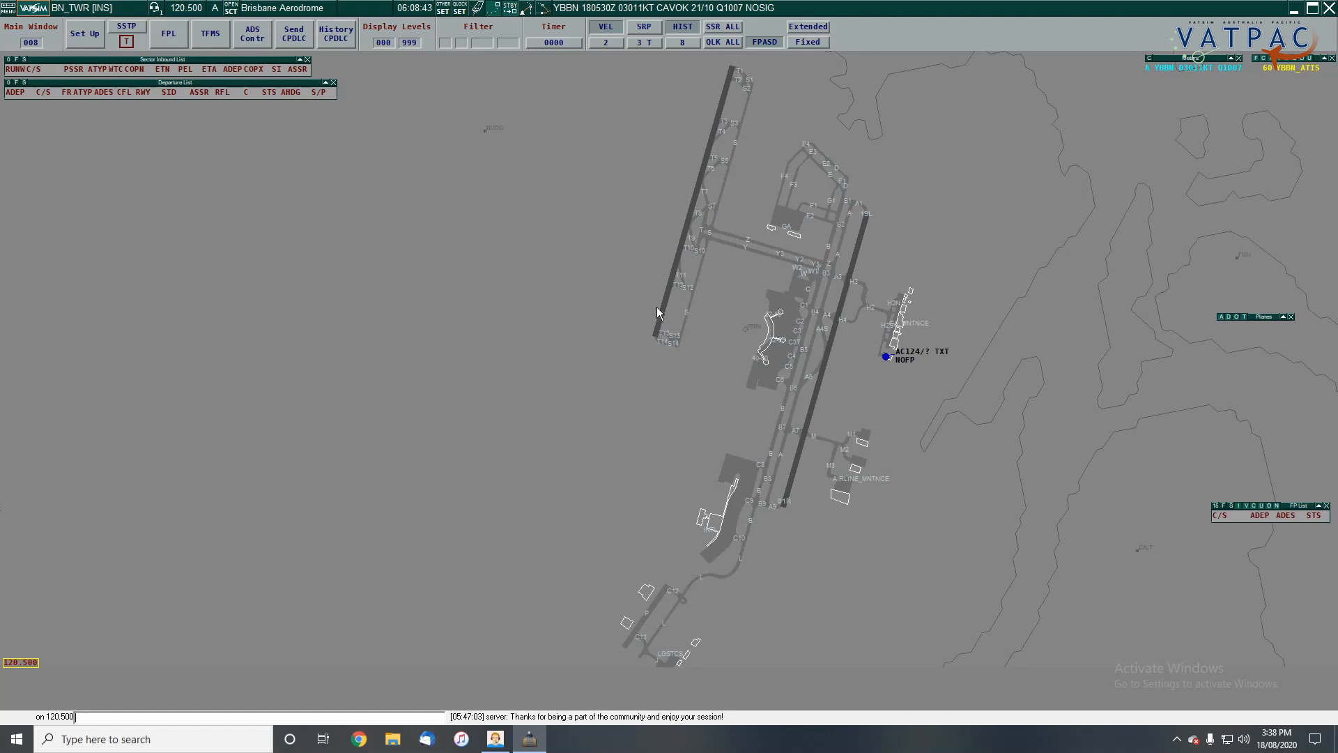
pyautogui.moveTo(373, 176)
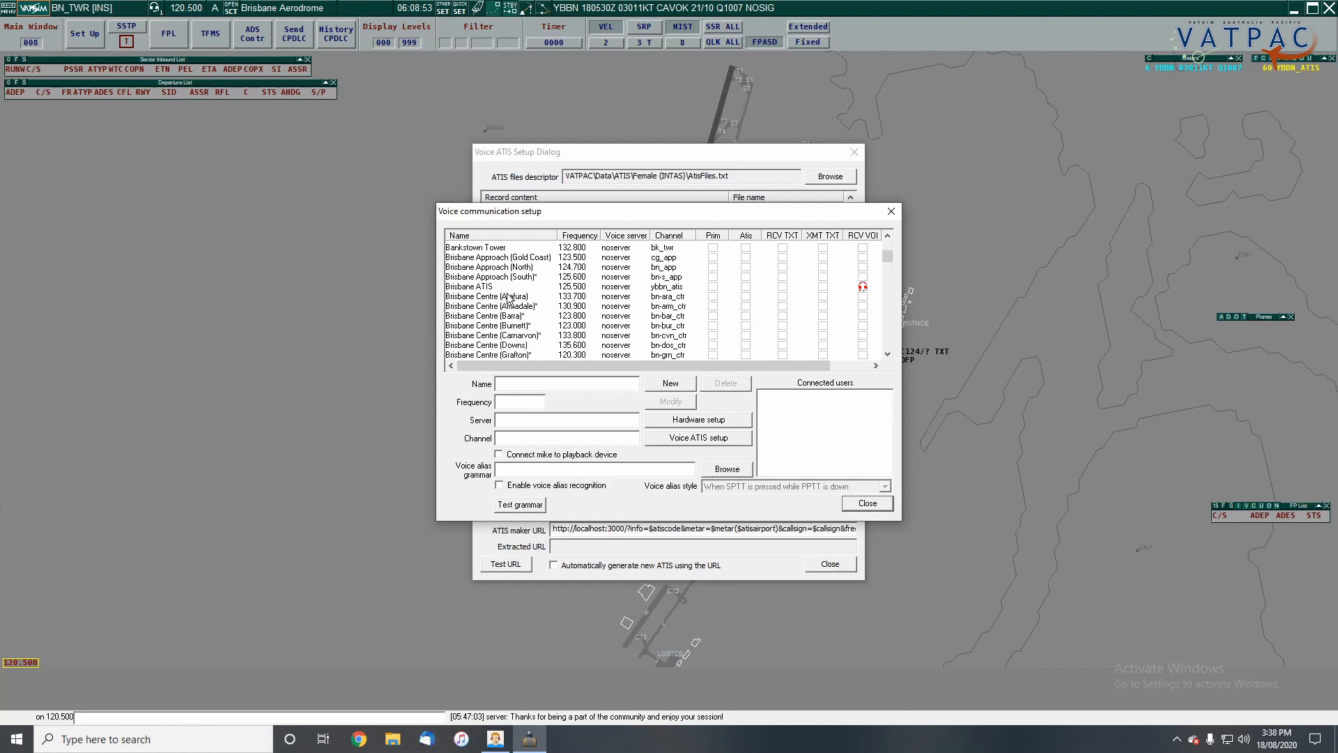
# Re-tick Brisbane ATIS 125.500 as the ATIS channel and close both voice setup windows.
pyautogui.click(469, 285)
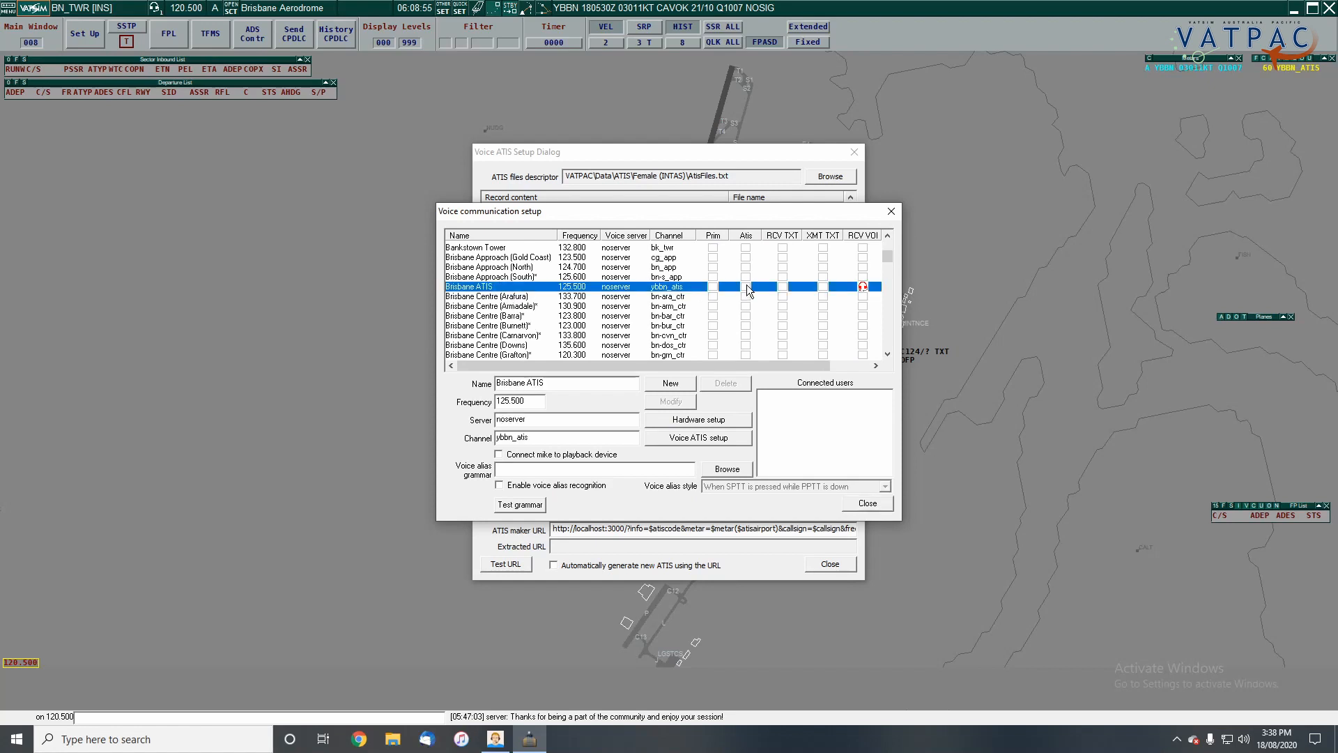
pyautogui.click(744, 286)
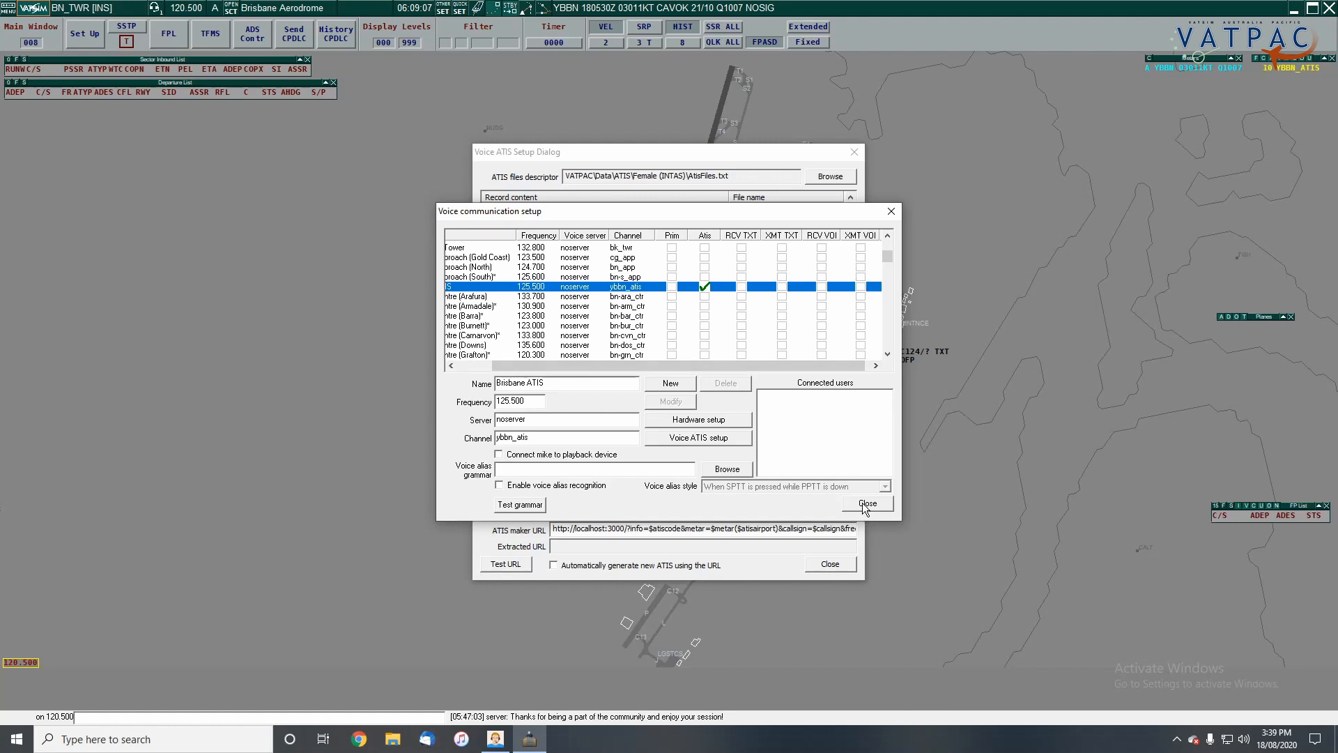
pyautogui.click(867, 502)
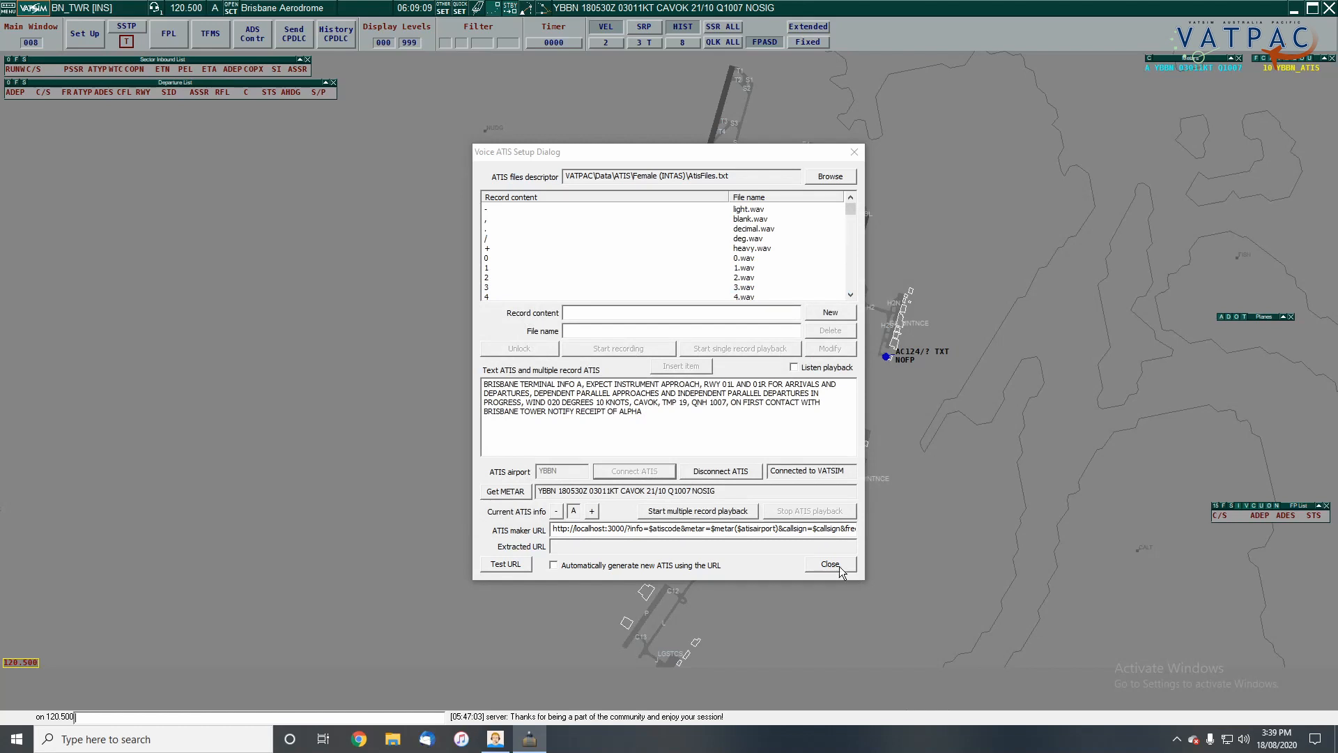
pyautogui.click(827, 564)
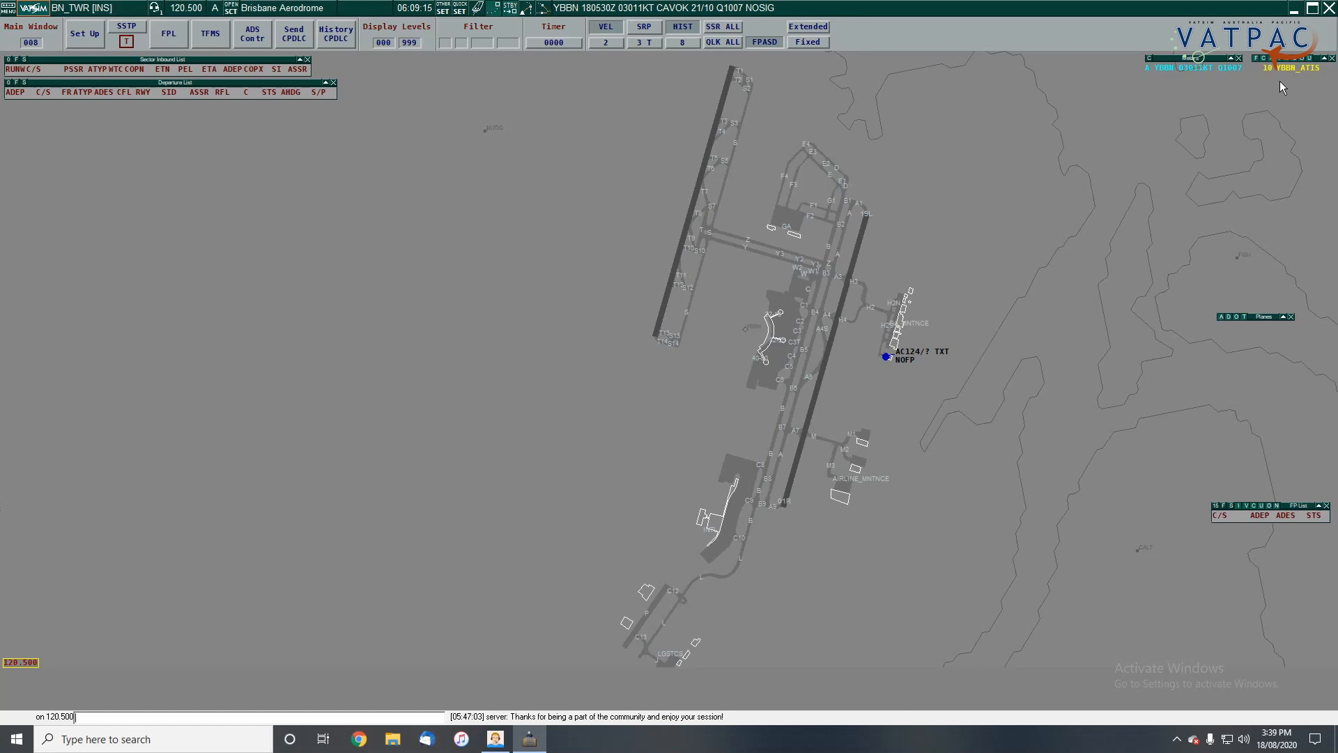
pyautogui.moveTo(1290, 77)
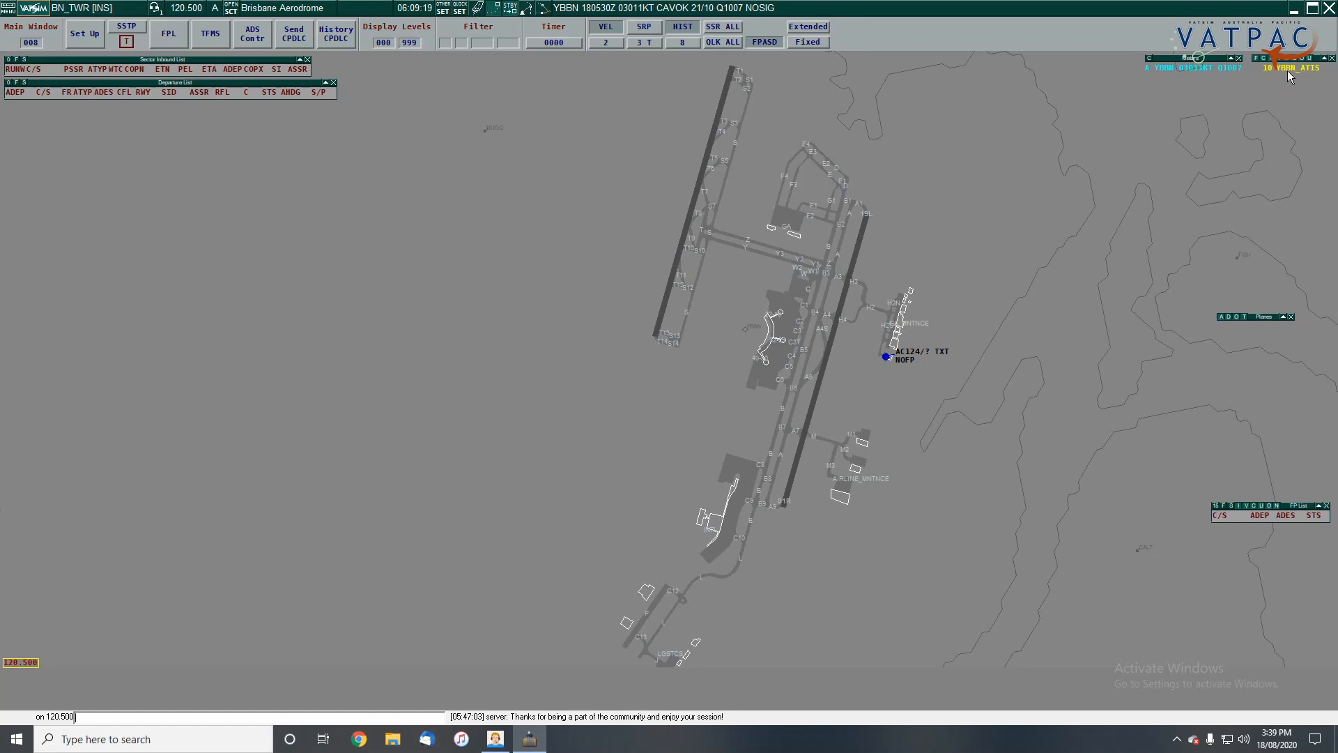
# Retrieve the YBBN_ATIS information Alpha text into the message window via Get ATIS.
pyautogui.click(1293, 67)
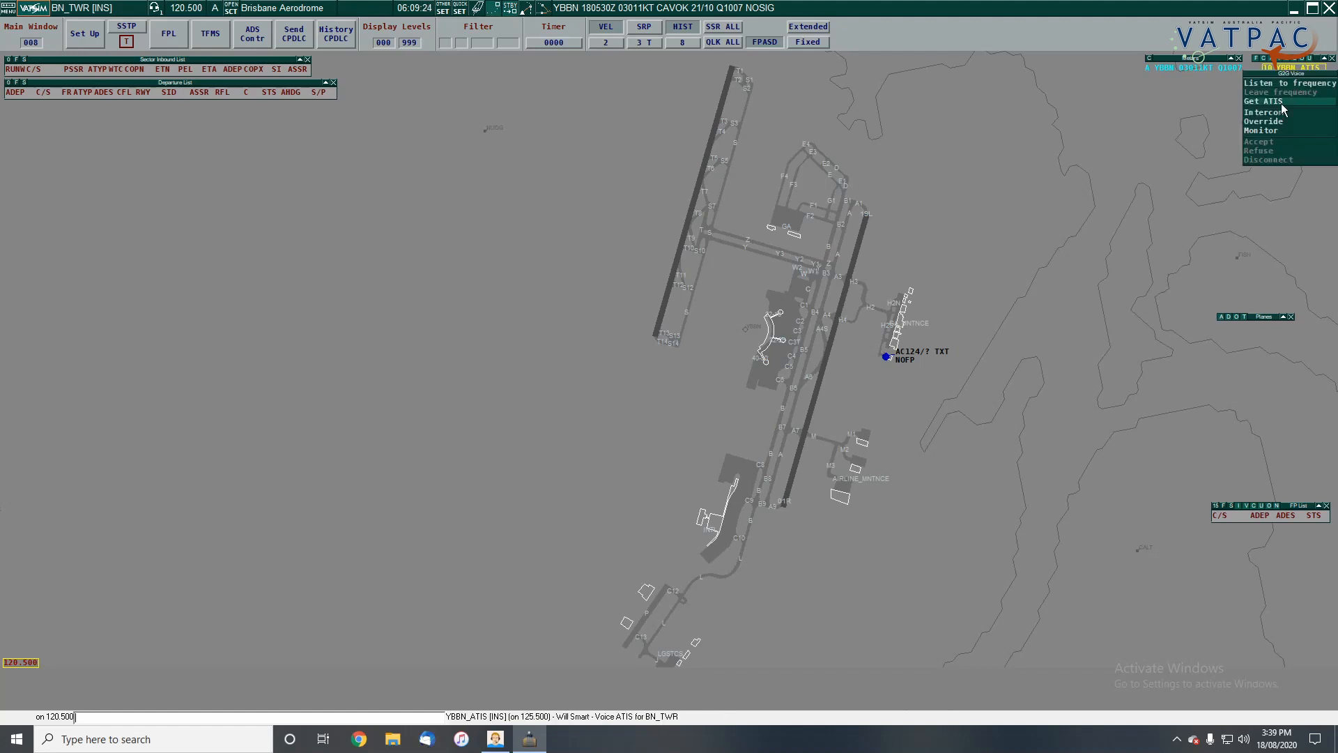
pyautogui.click(1262, 100)
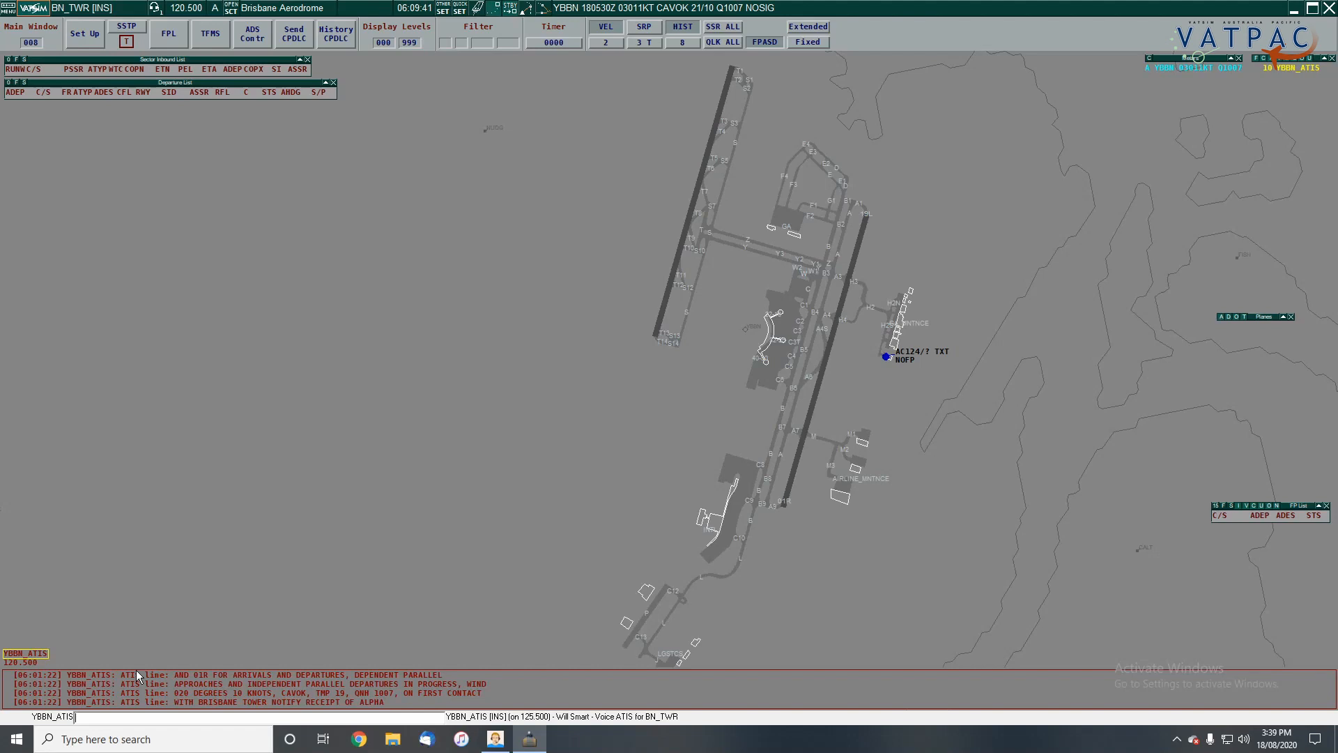
pyautogui.moveTo(273, 646)
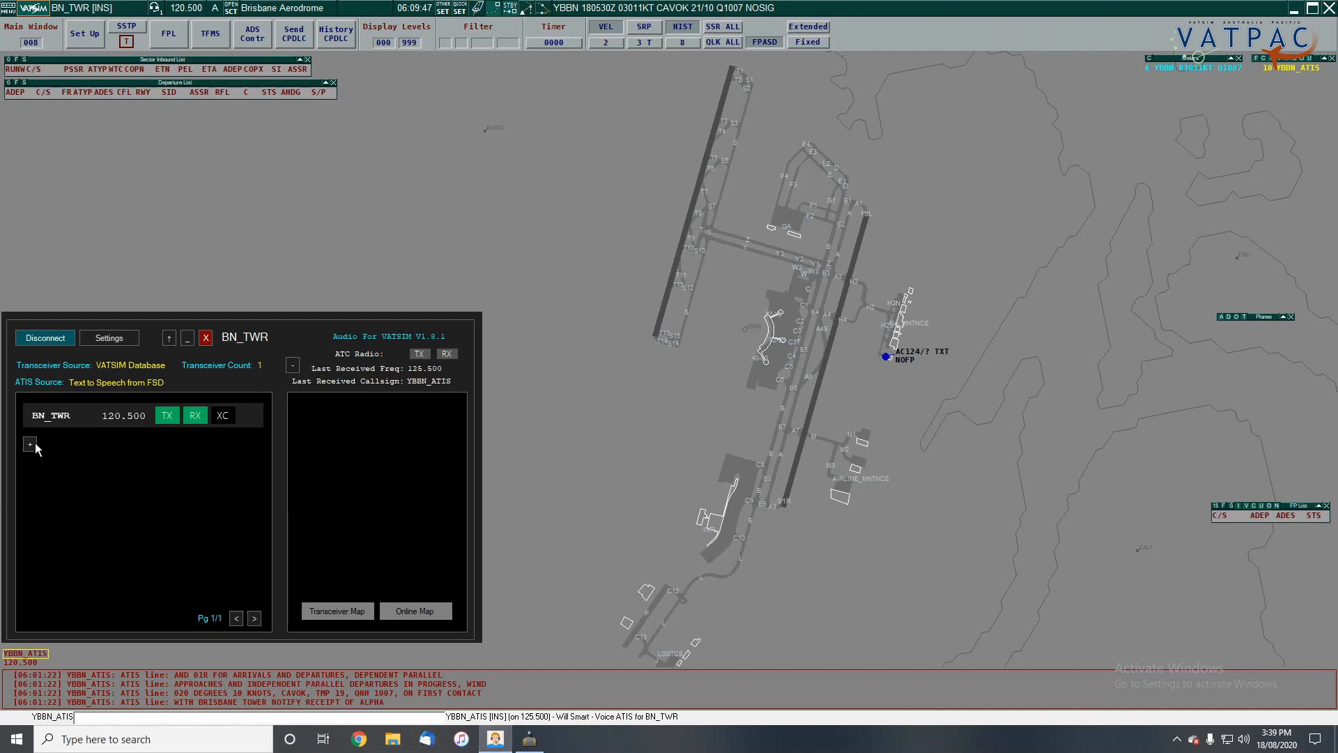
# Add a YBBN_ATIS station on frequency 125.5 in Audio for VATSIM.
pyautogui.click(30, 443)
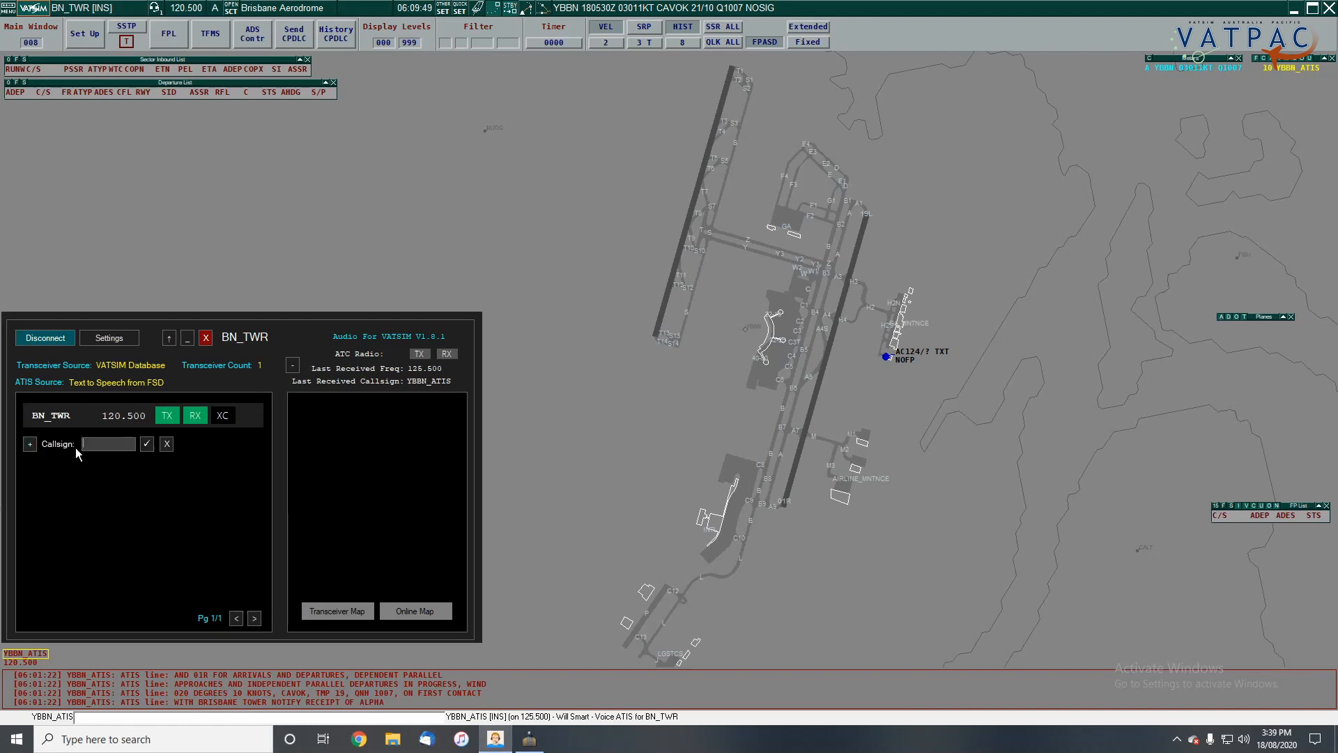
pyautogui.write('ybl')
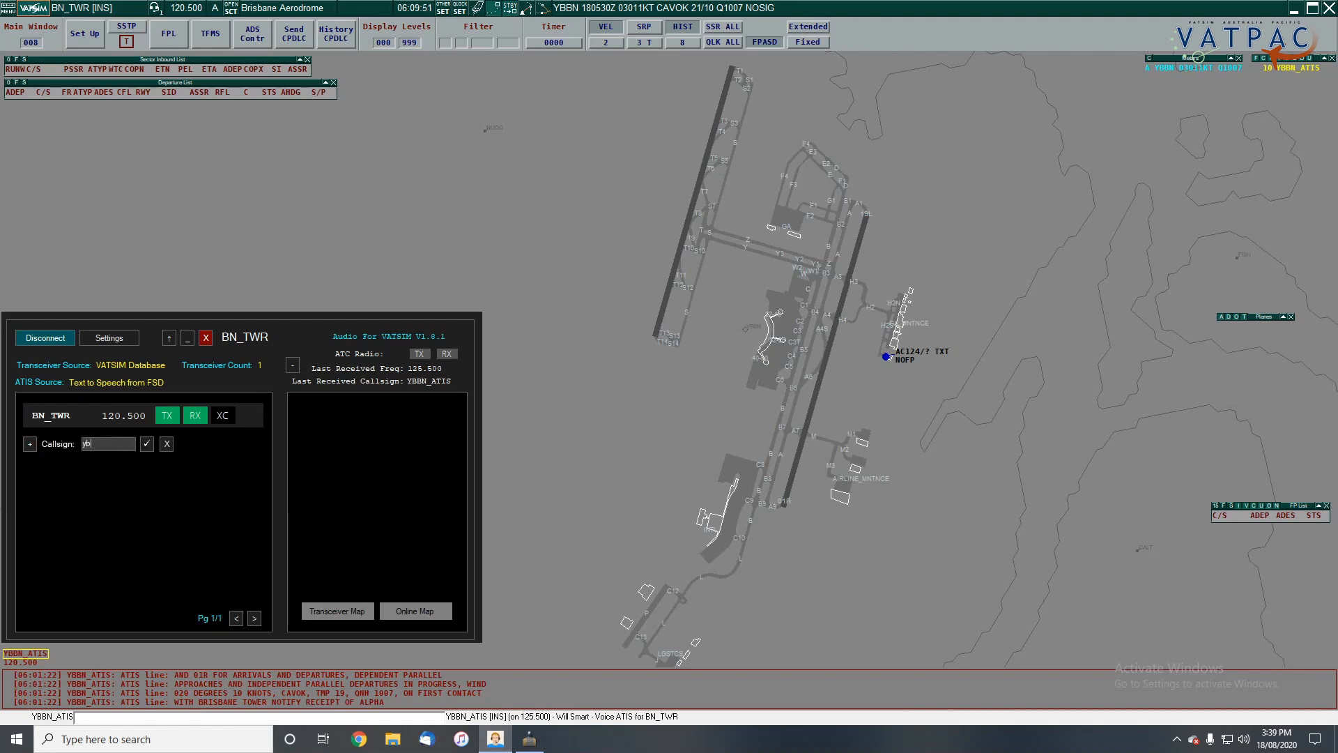
pyautogui.write('YBBN_ATIS')
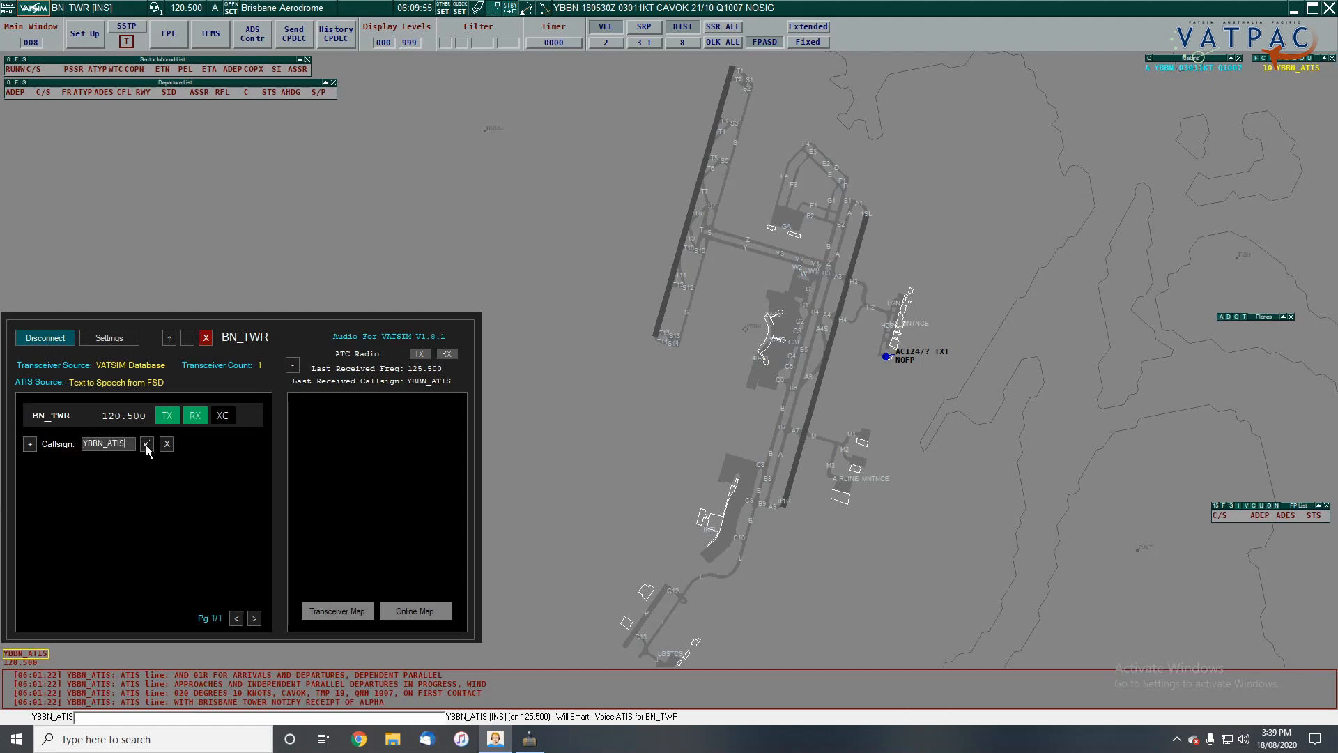
pyautogui.click(146, 444)
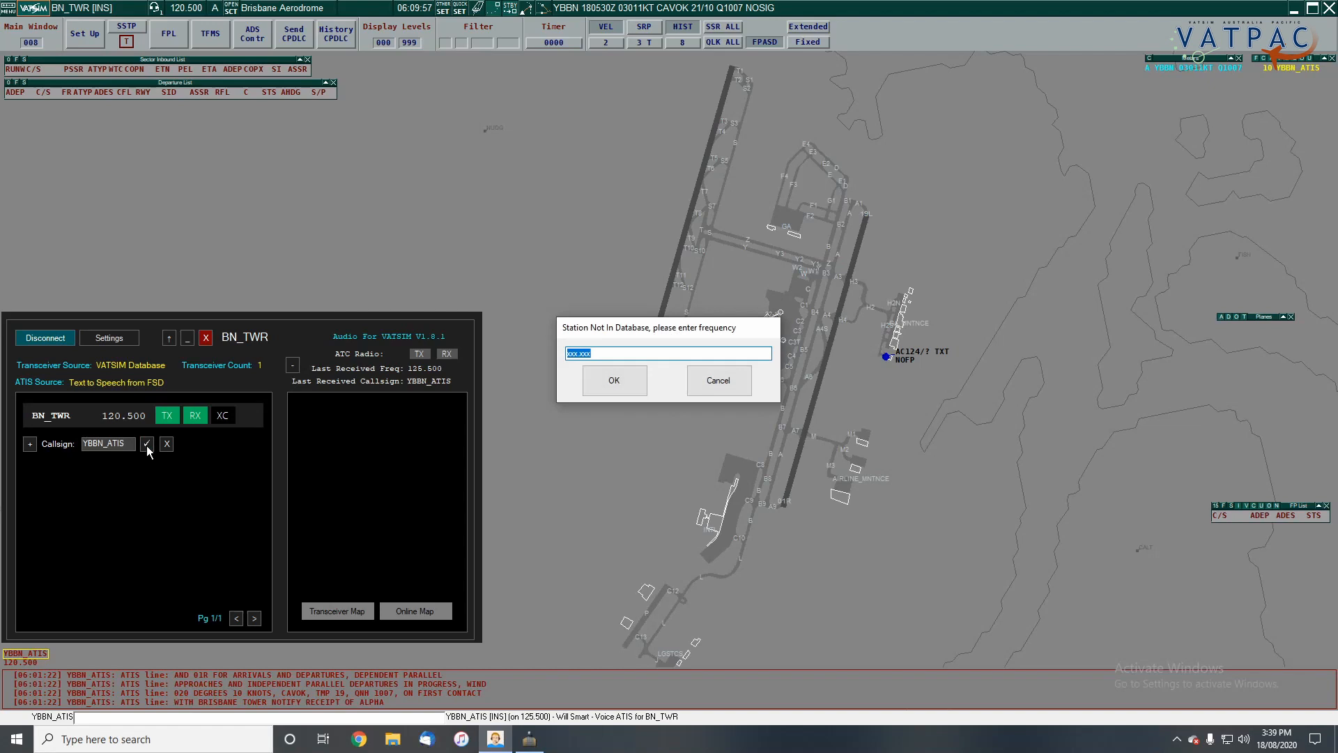
pyautogui.moveTo(286, 581)
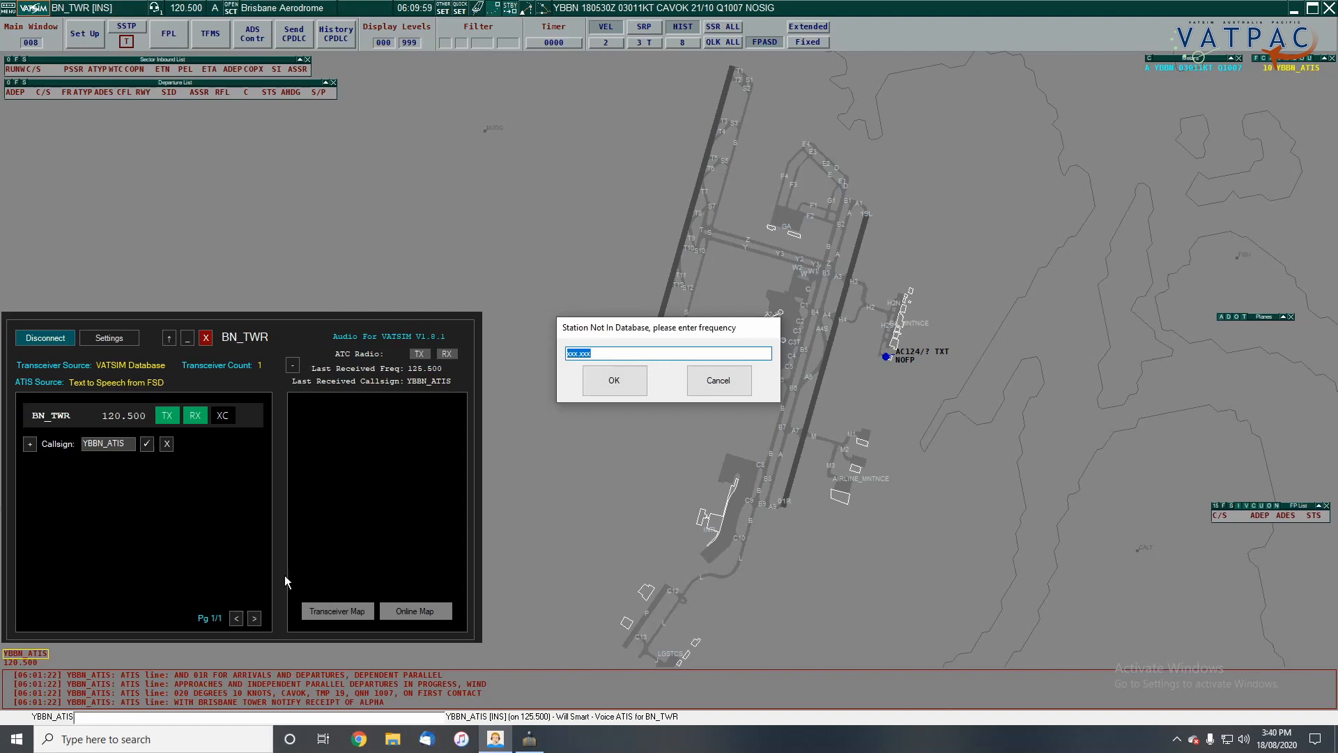
pyautogui.moveTo(510, 703)
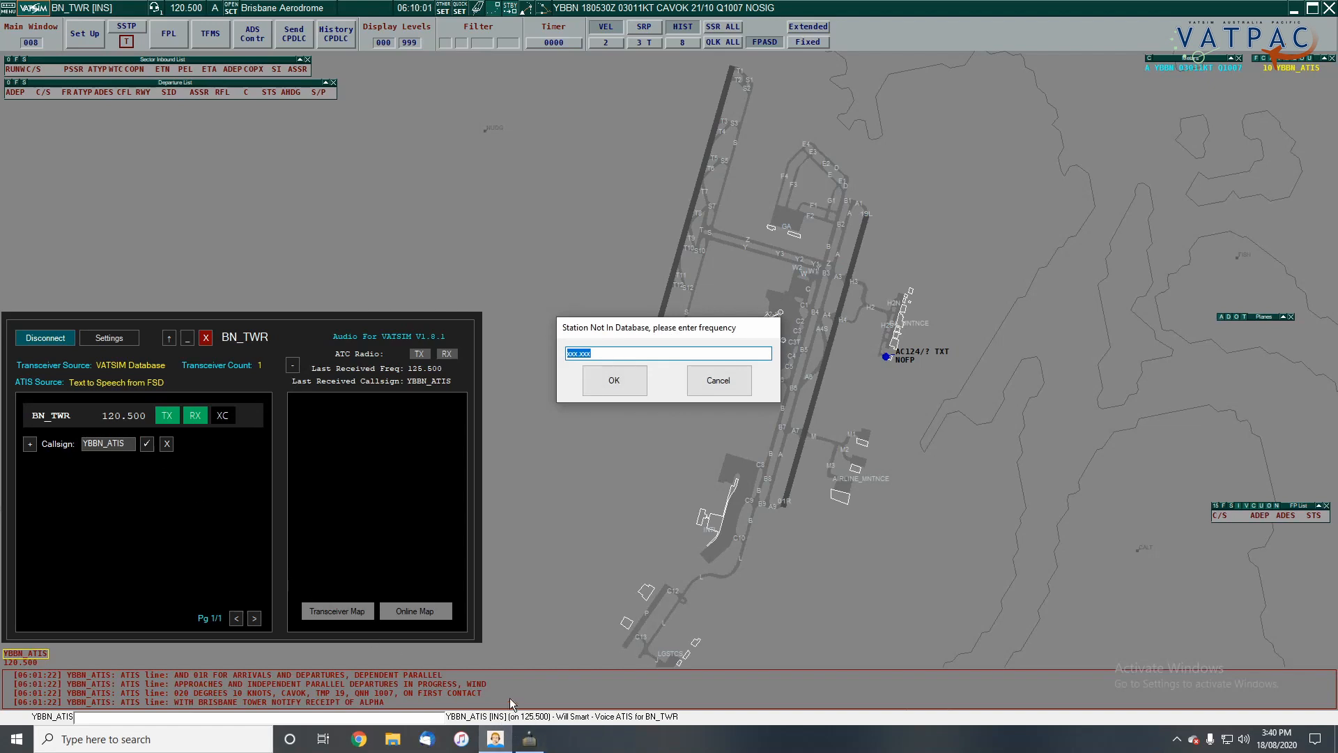
pyautogui.write('125.5')
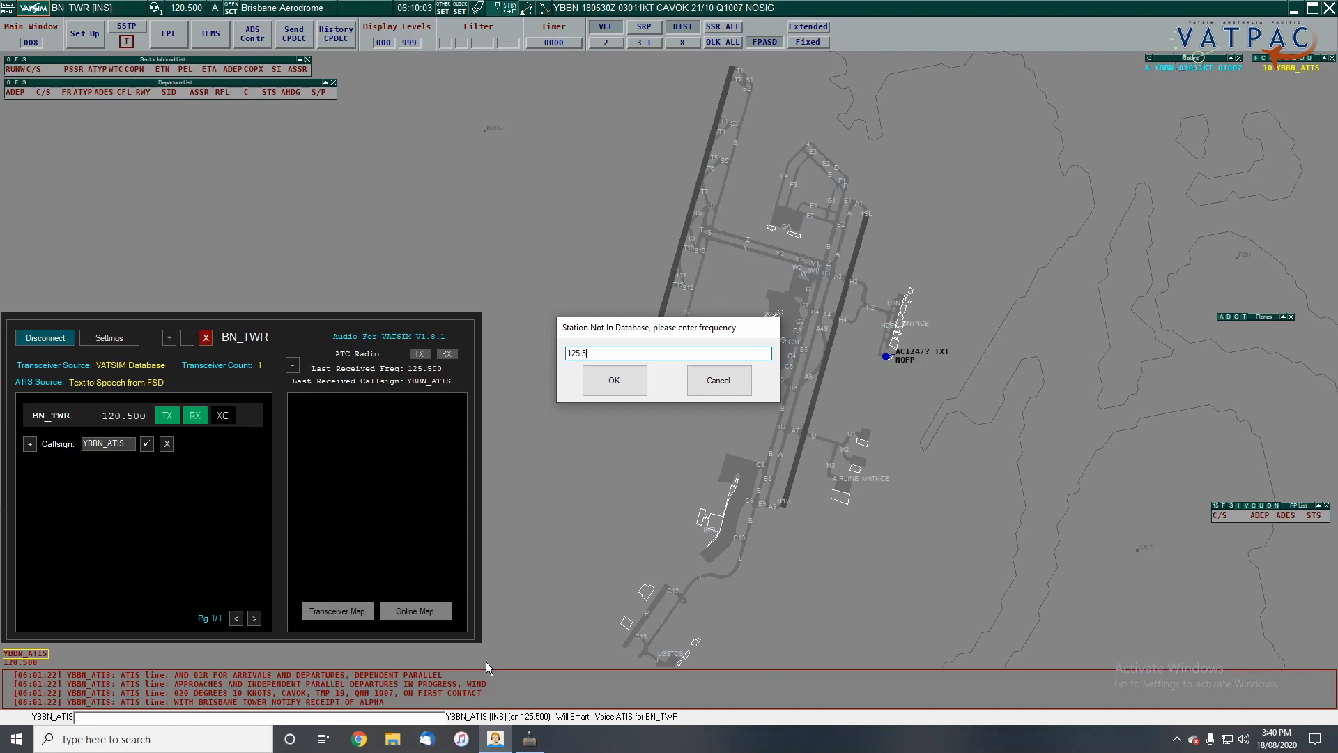
pyautogui.click(613, 380)
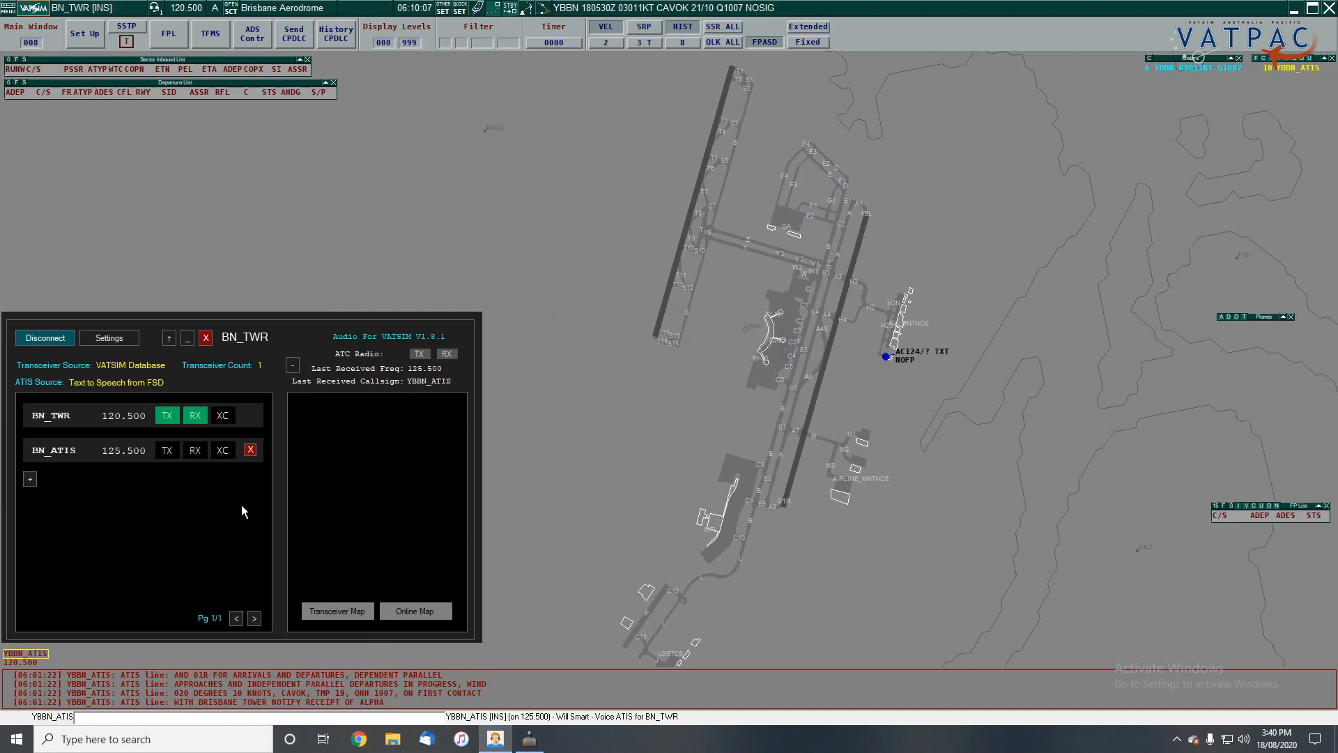
# Turn on receive for the new BN_ATIS station.
pyautogui.click(194, 449)
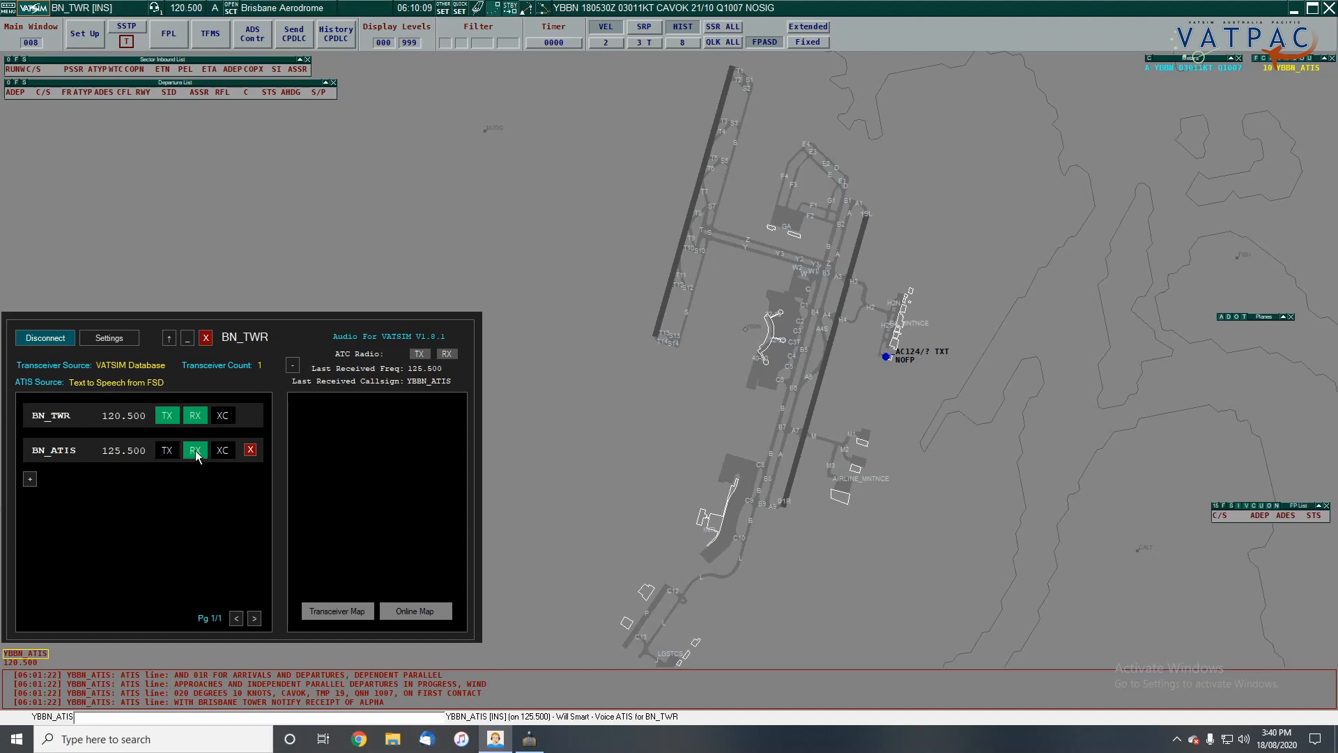
pyautogui.click(194, 450)
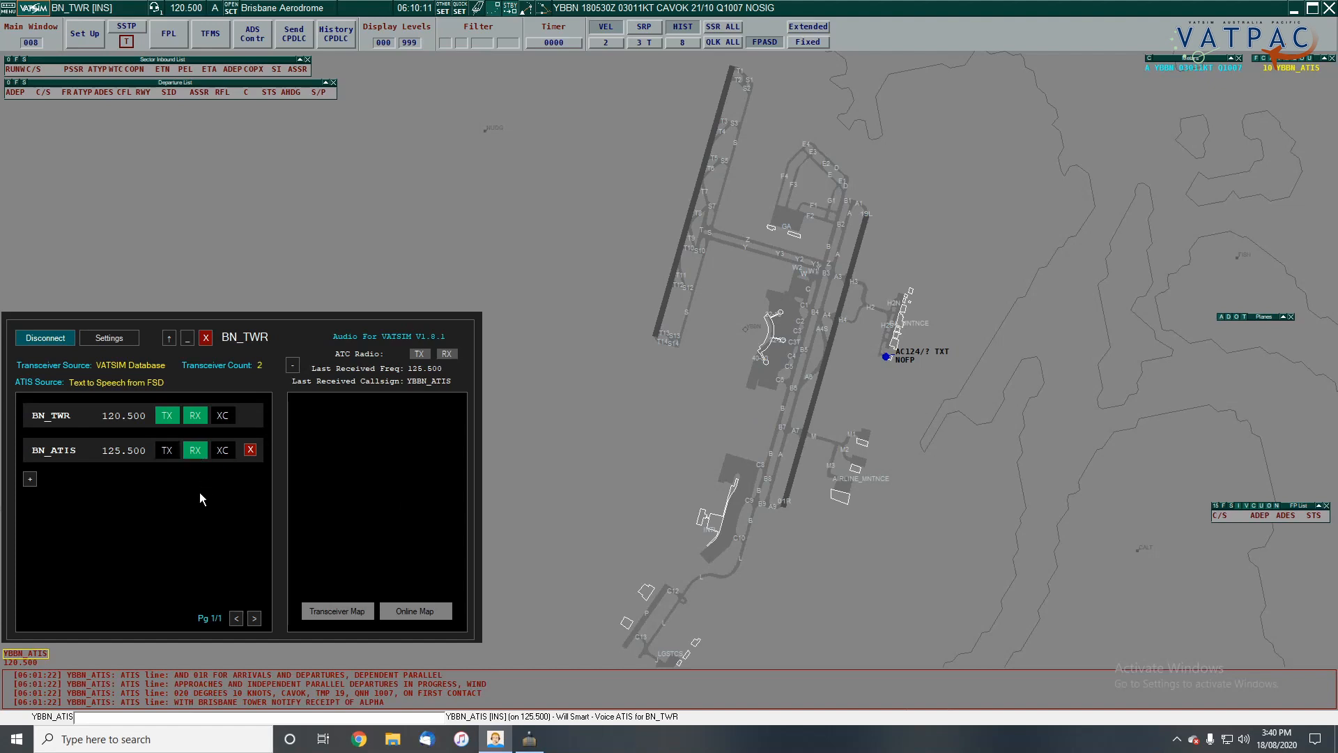
pyautogui.moveTo(178, 550)
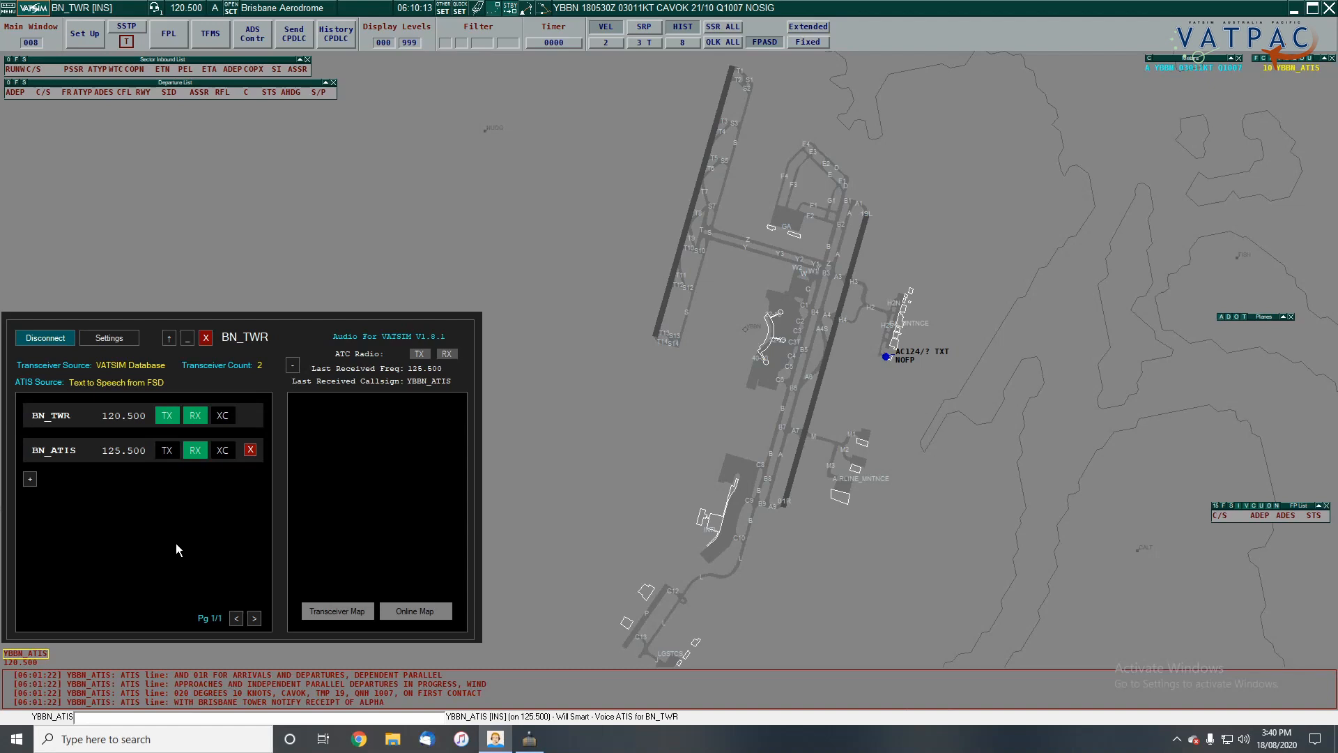
pyautogui.moveTo(176, 547)
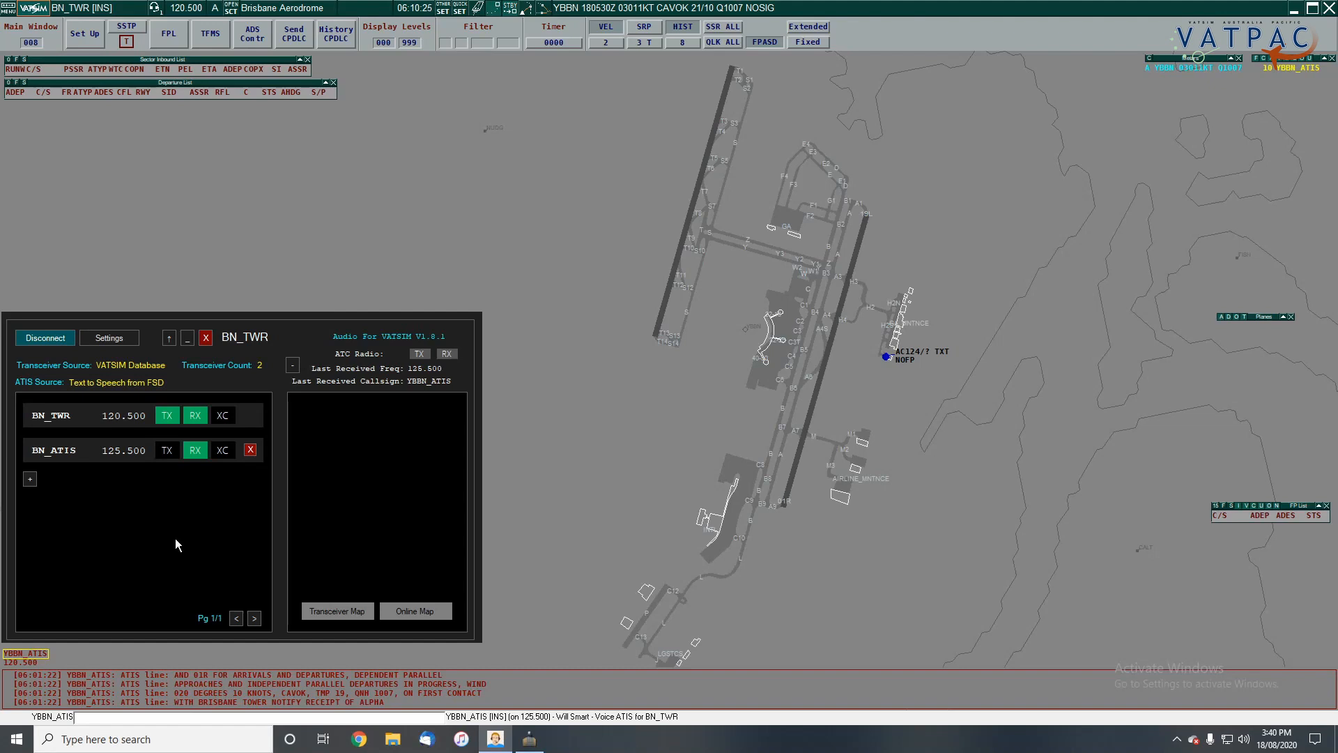
pyautogui.click(250, 449)
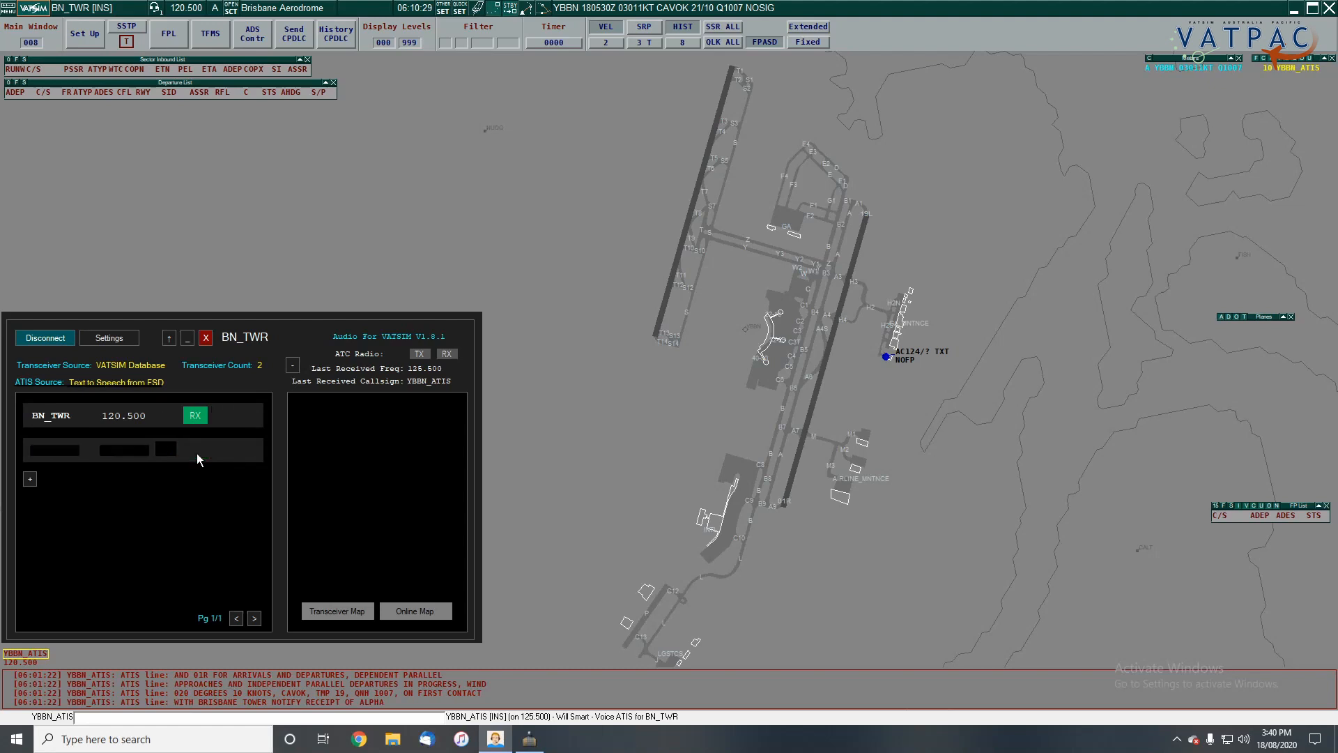
pyautogui.click(205, 337)
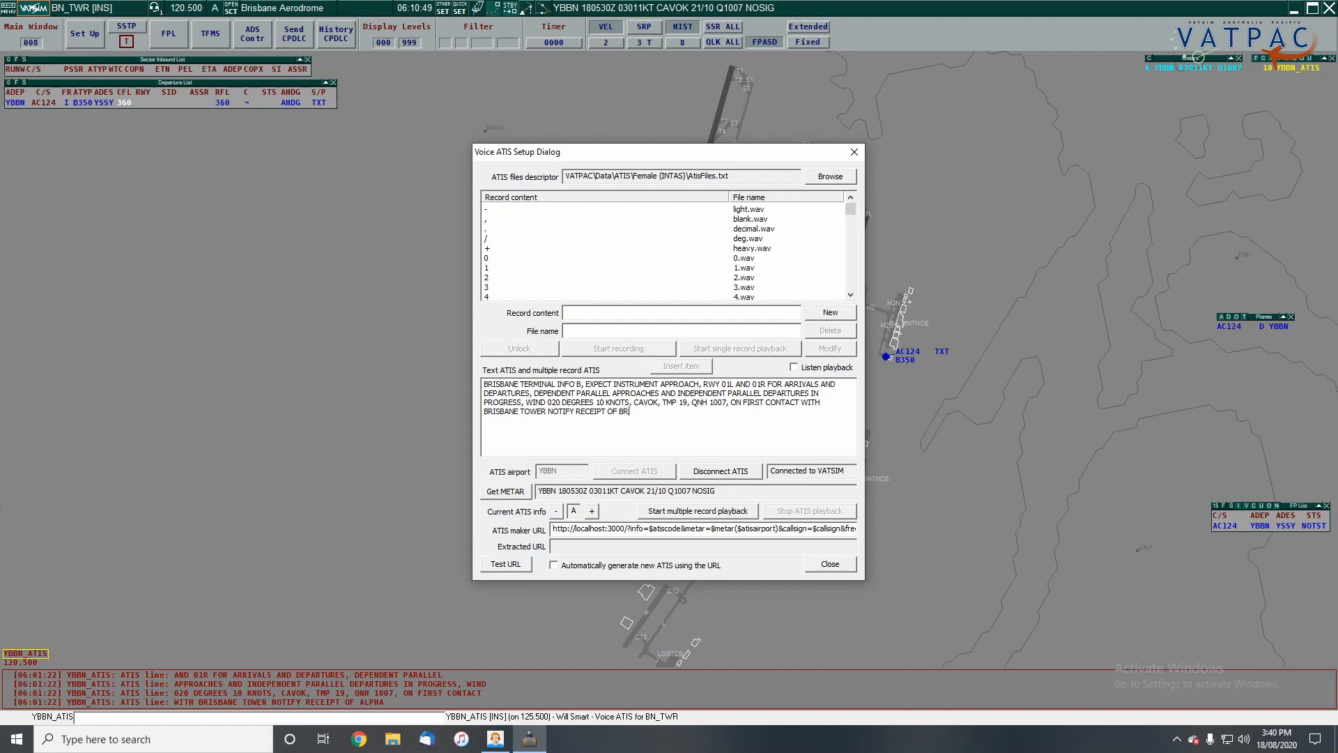
# Edit the ATIS text to Bravo with wind 040 at 5 knots, reconnect it to VATSIM and close setup.
pyautogui.write('AVO')
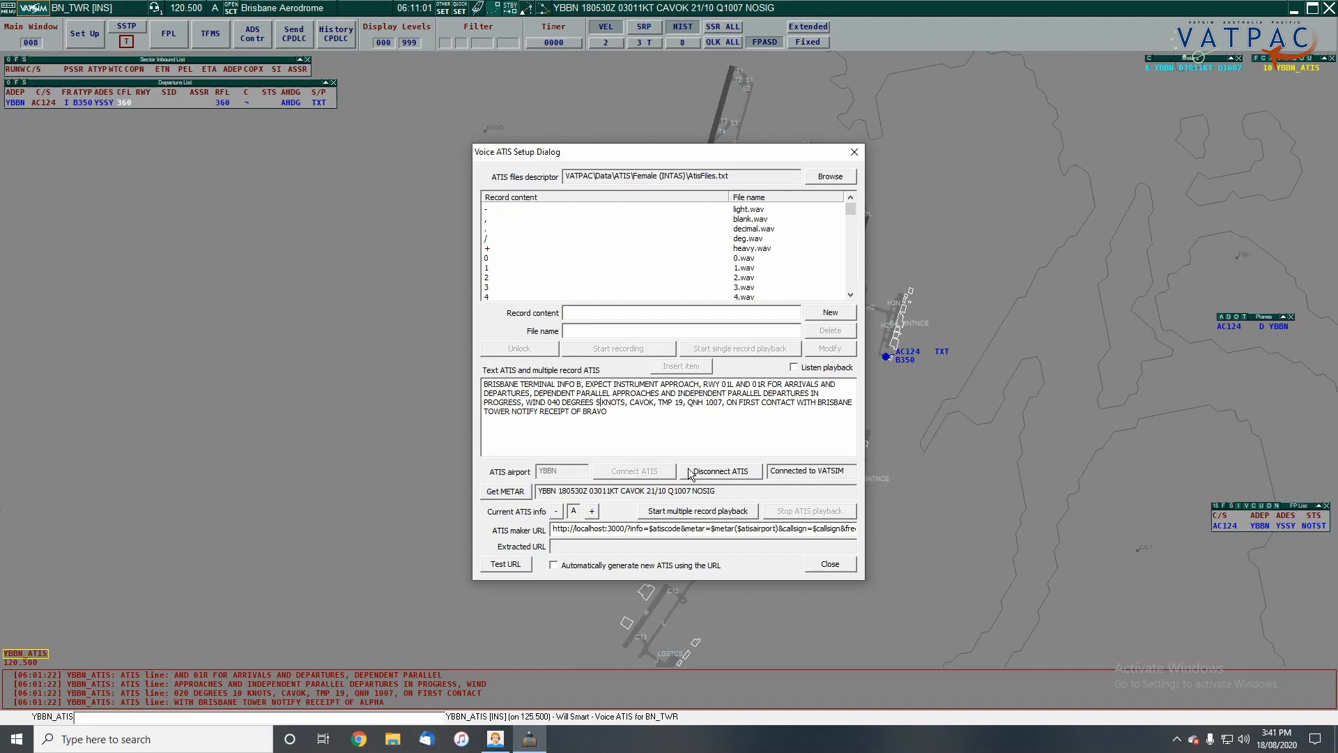
pyautogui.click(719, 470)
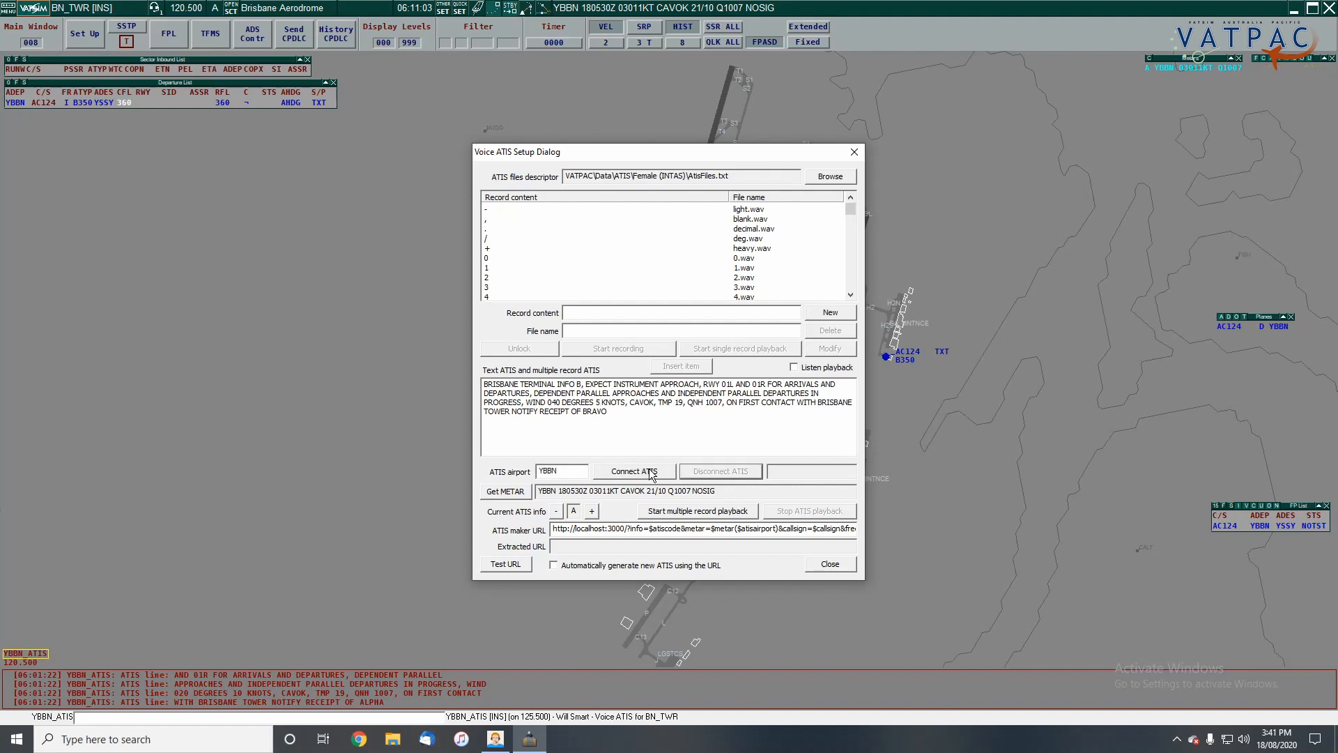
pyautogui.click(634, 470)
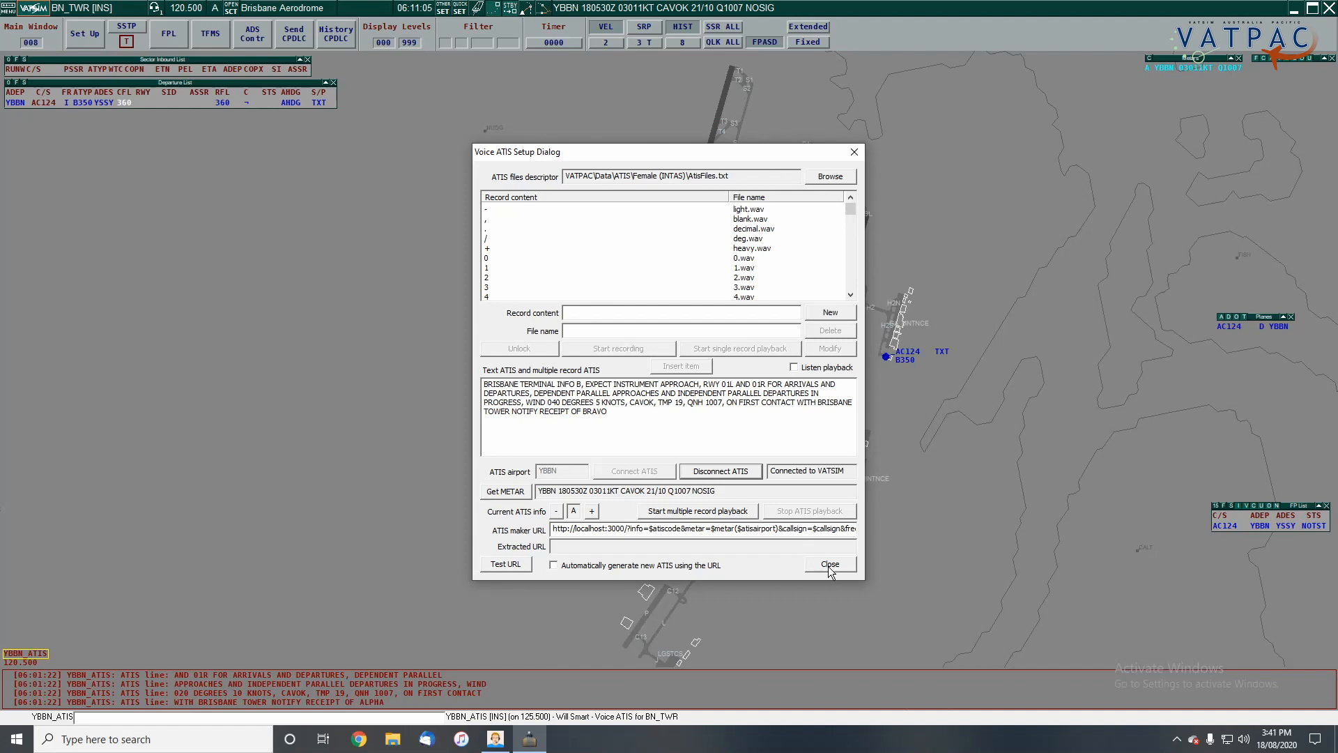
pyautogui.click(828, 564)
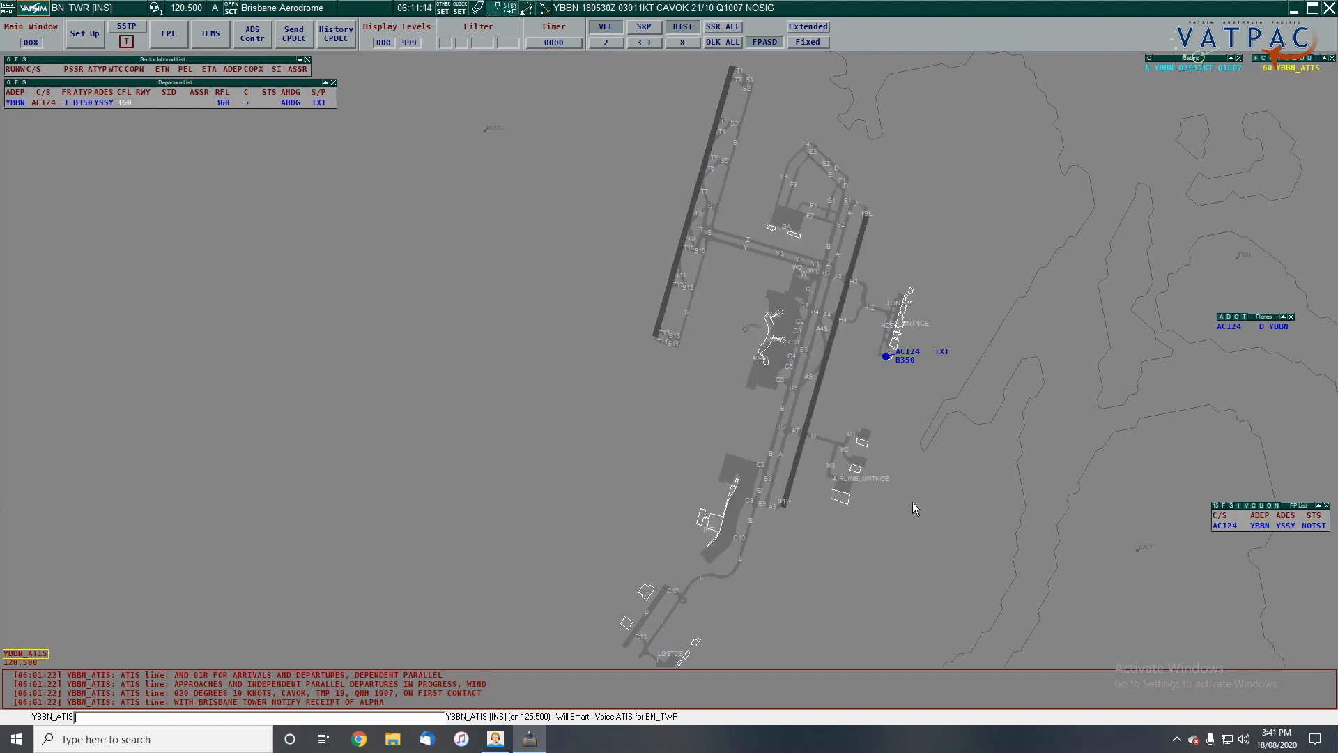
# Close the setup windows and check the broadcast lines now read Bravo with wind 040 degrees 5 knots.
pyautogui.click(1293, 68)
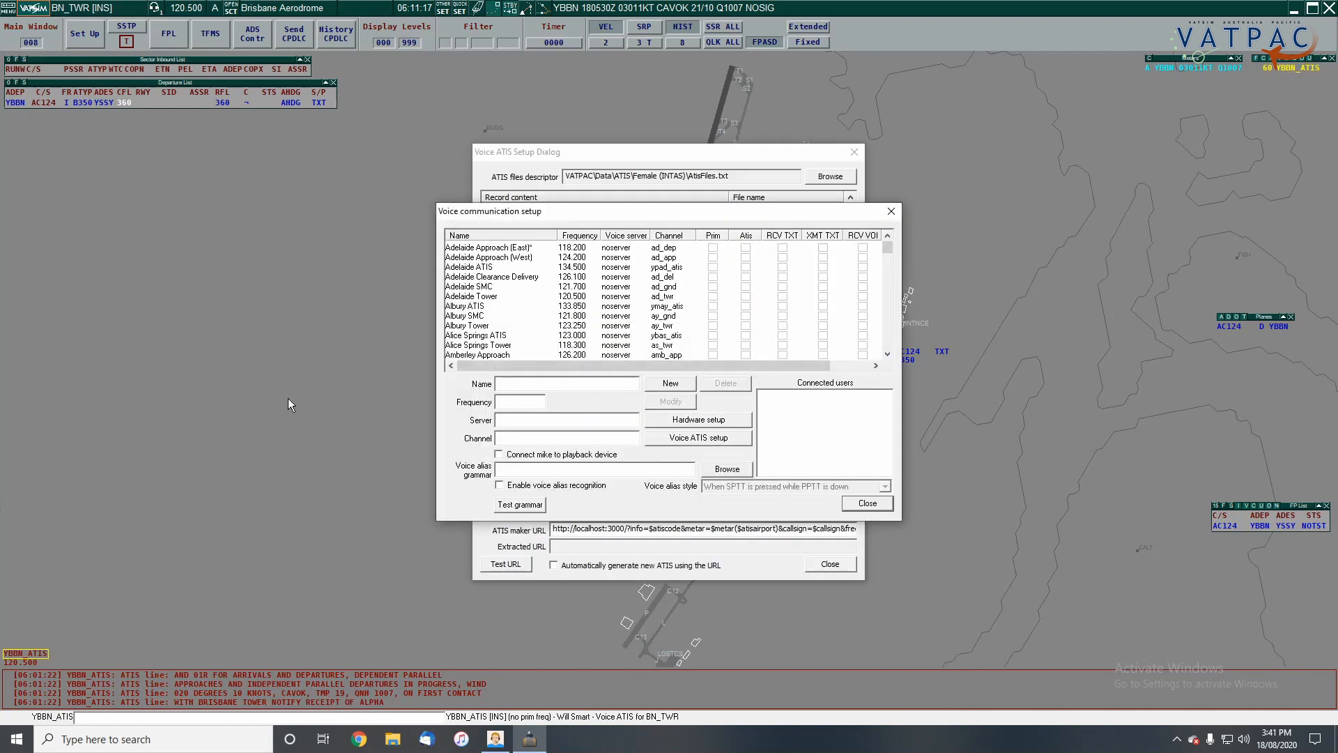
pyautogui.click(475, 285)
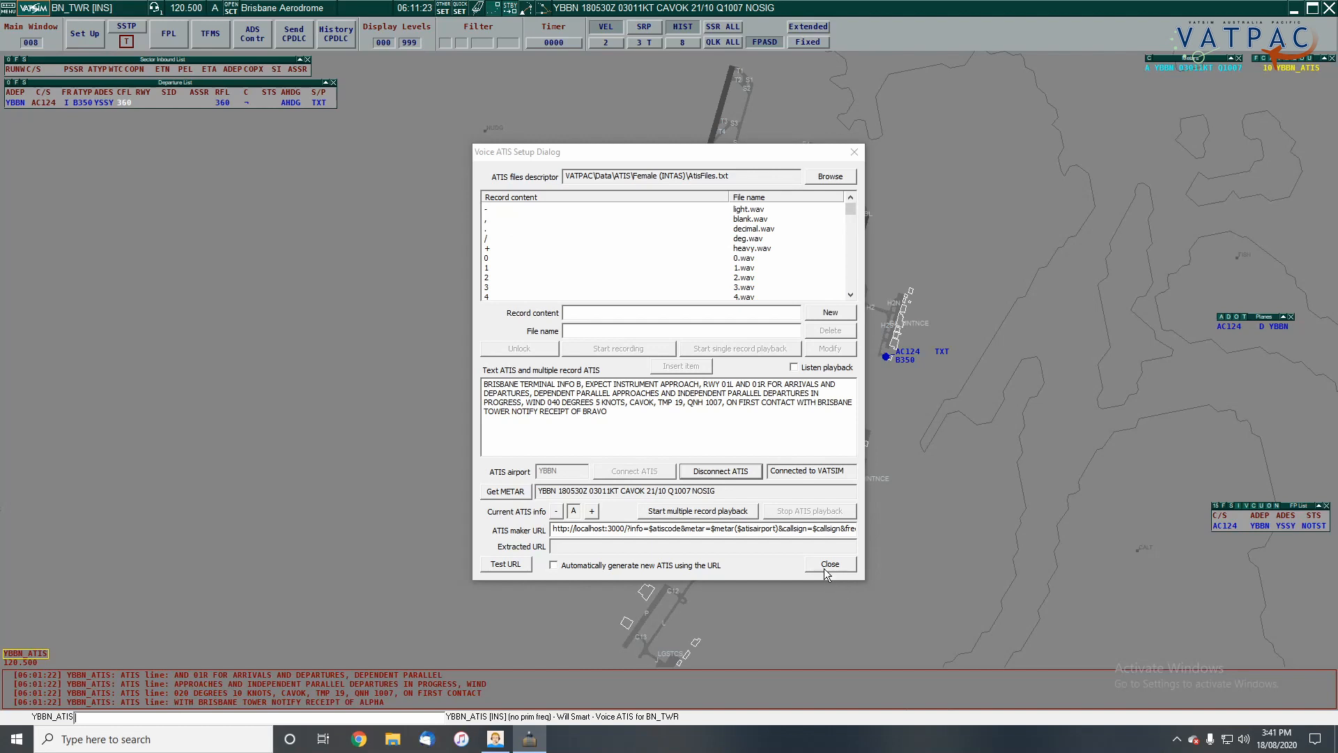
pyautogui.click(829, 564)
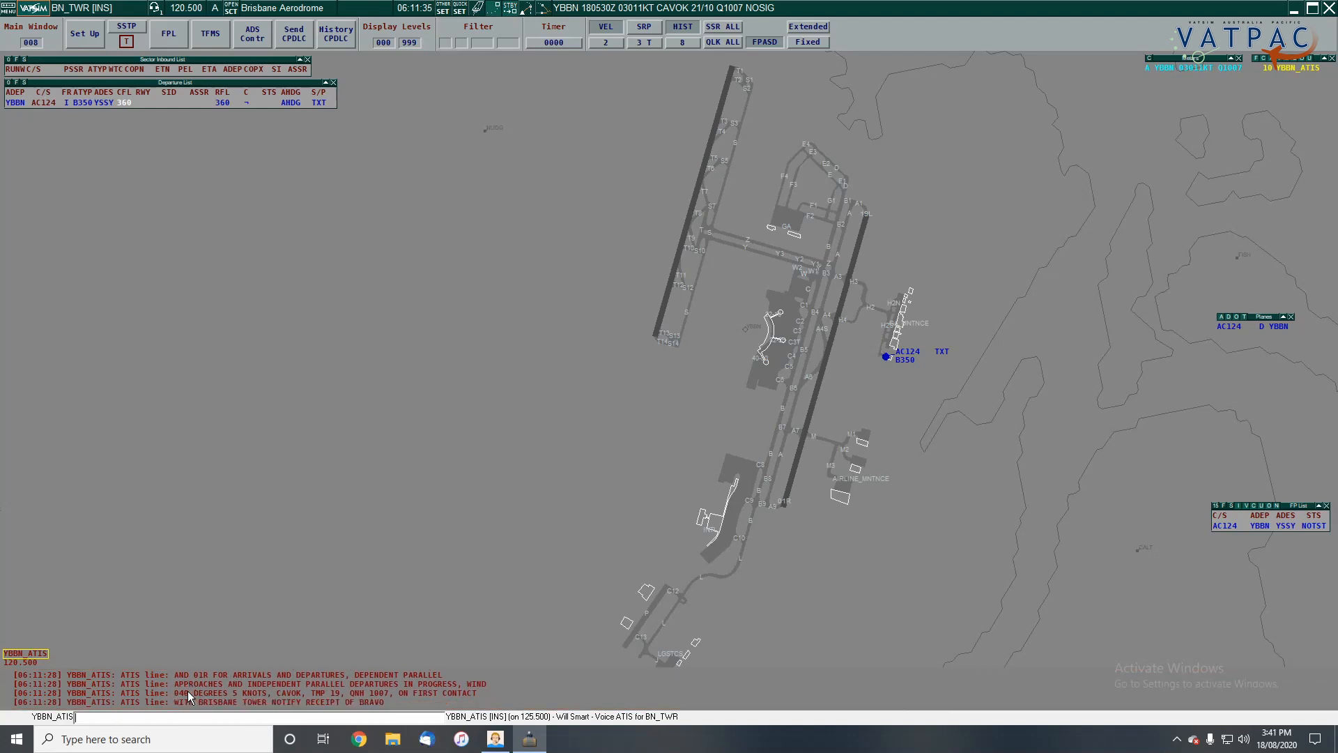
pyautogui.moveTo(13, 311)
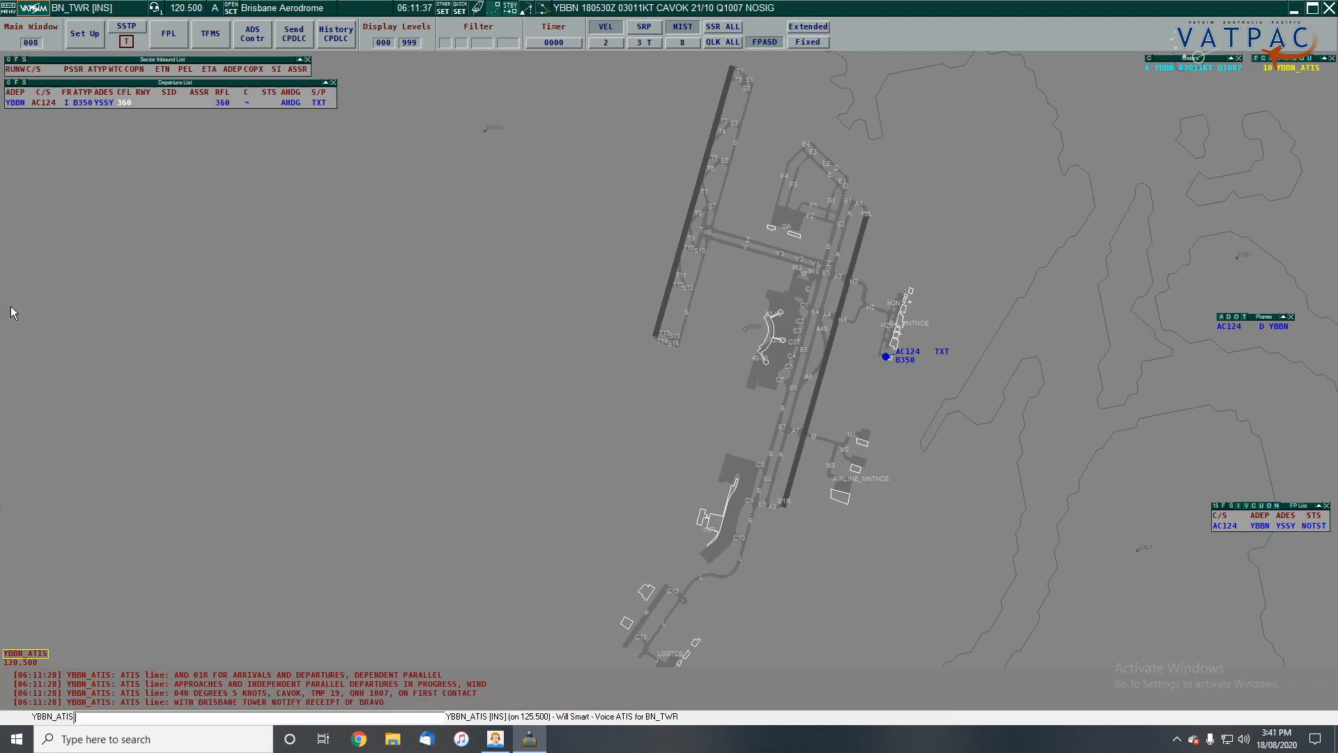